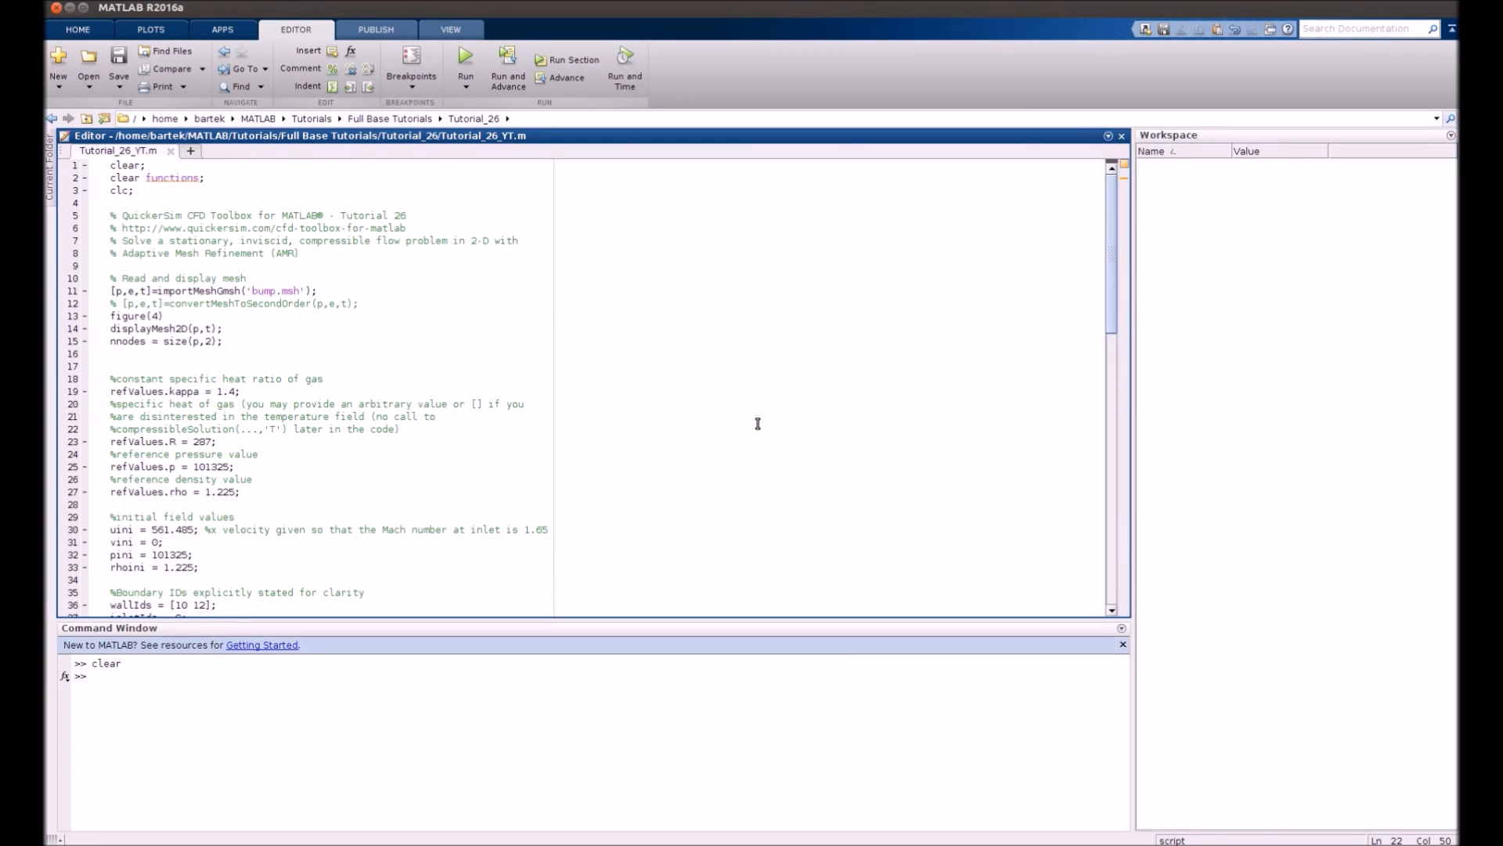
mouse_move(437, 309)
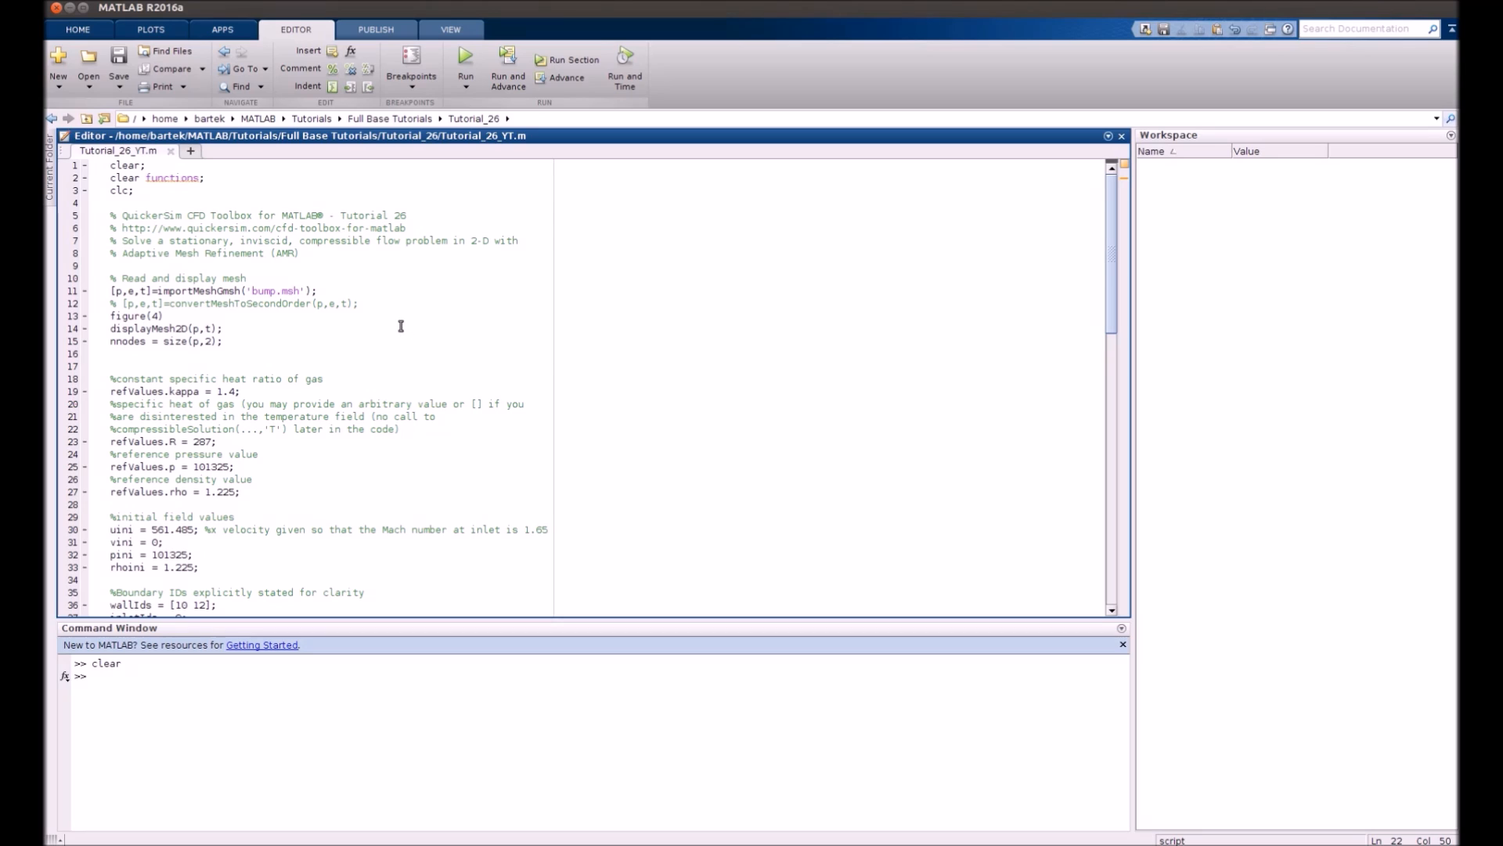
mouse_move(122, 240)
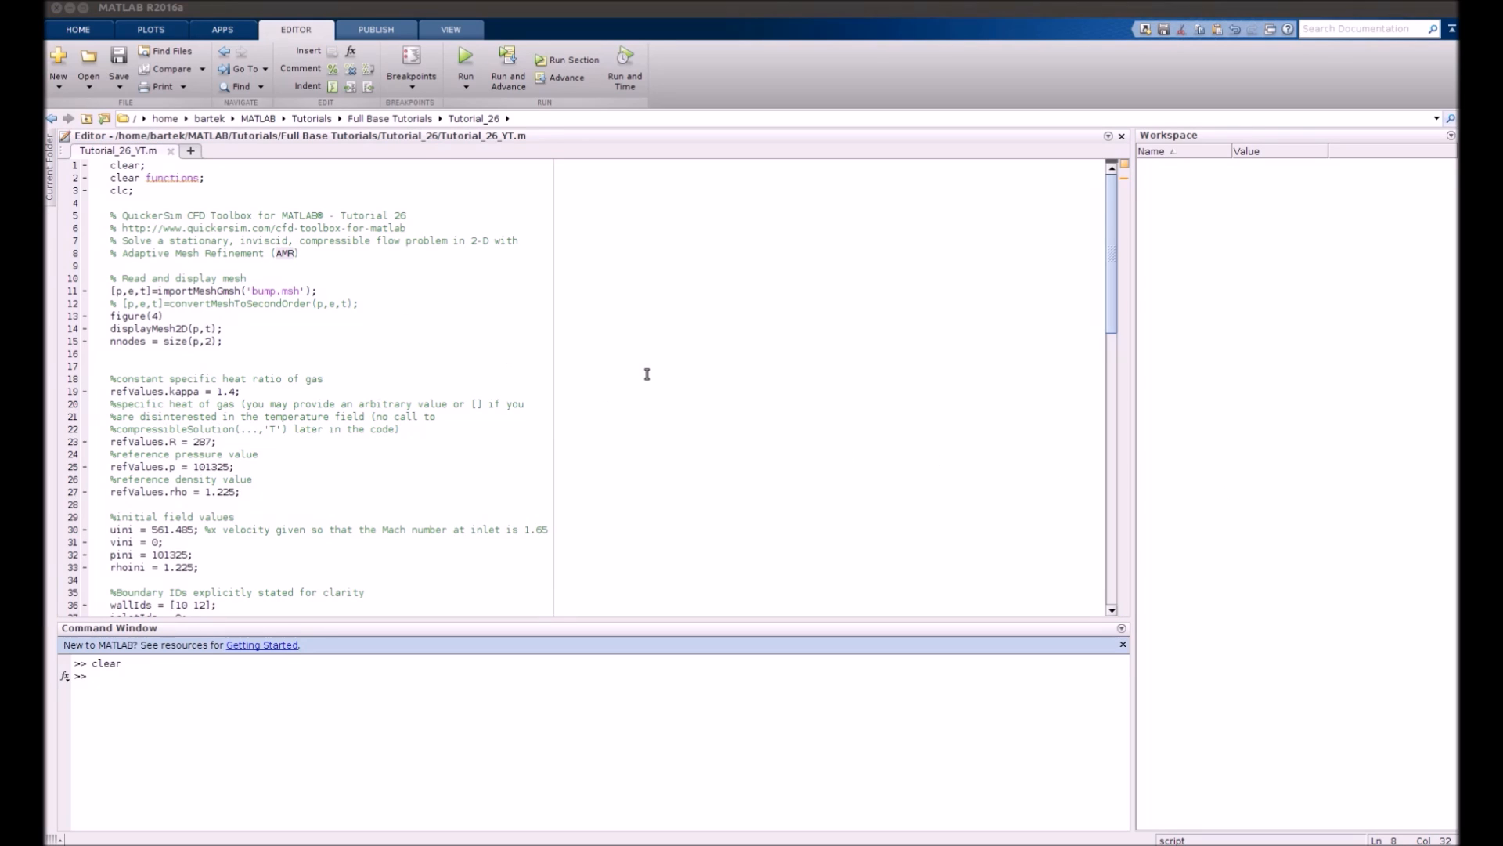
mouse_move(357, 330)
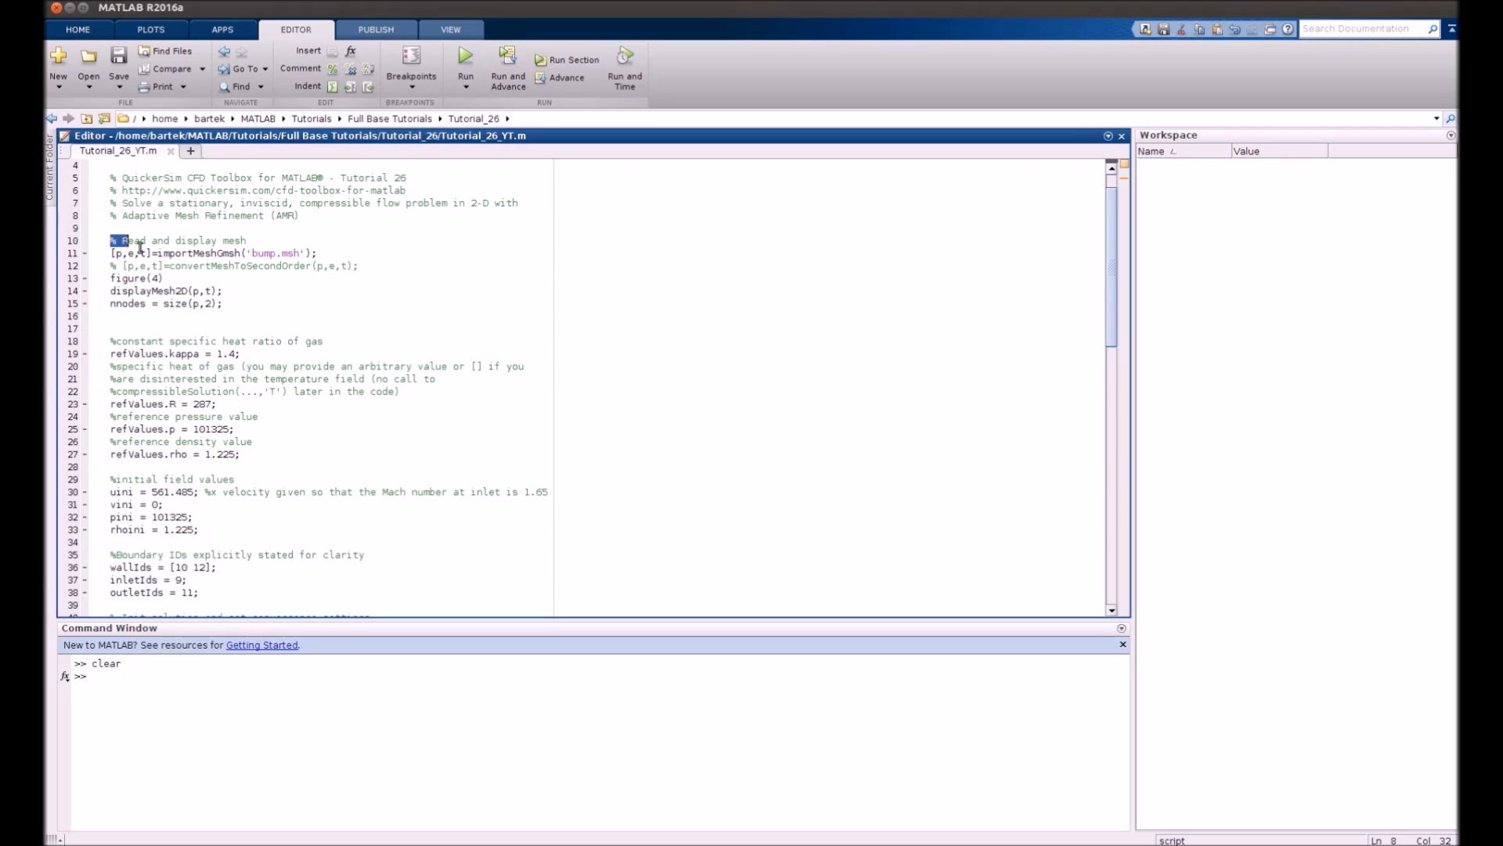
Run the mesh import and plot lines, then scroll to the adaptive-refinement solver loop.
click(573, 59)
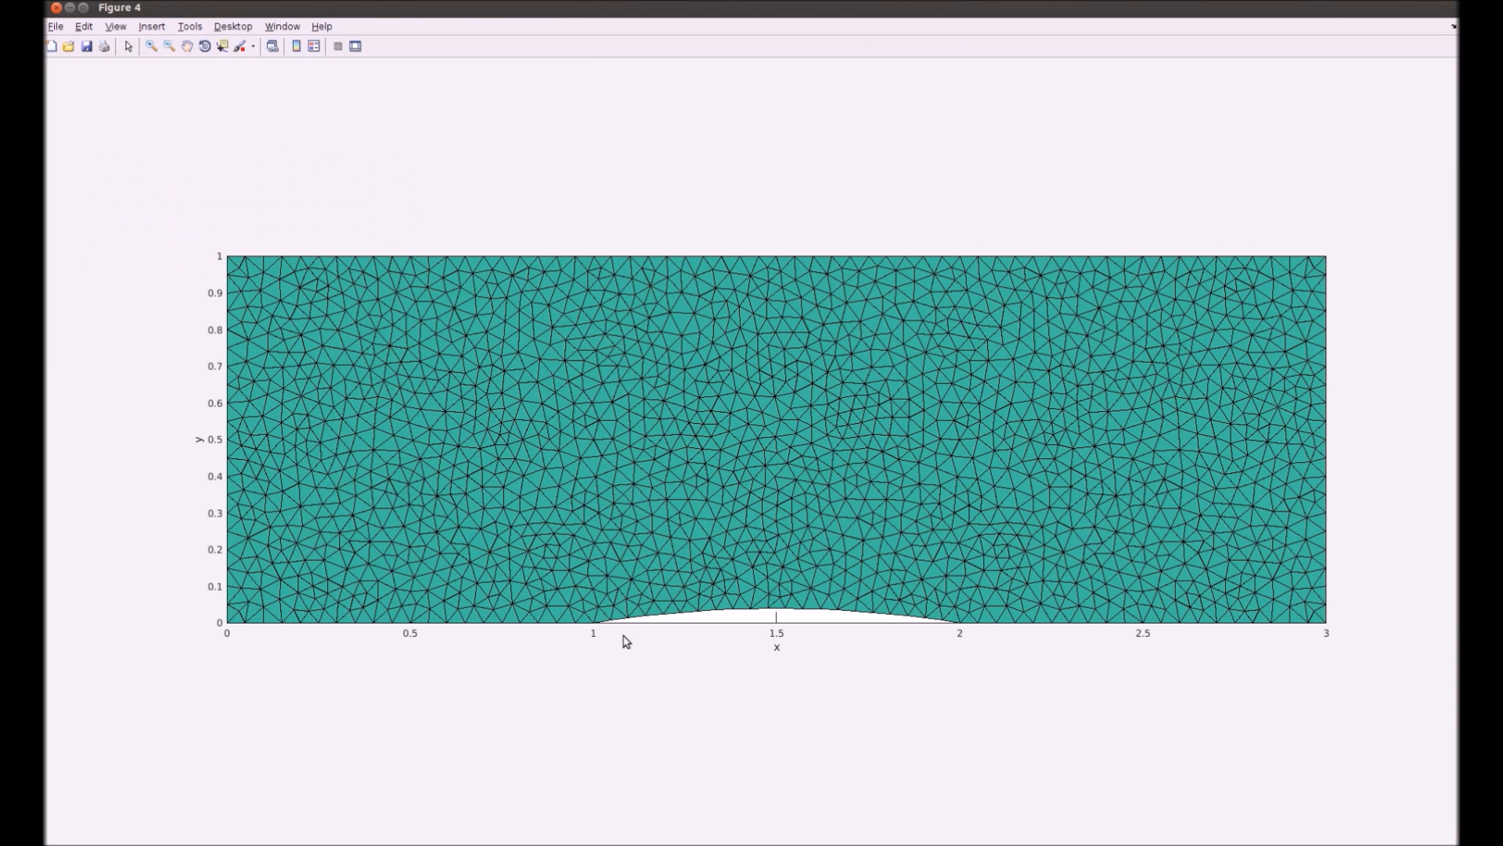
mouse_move(313, 341)
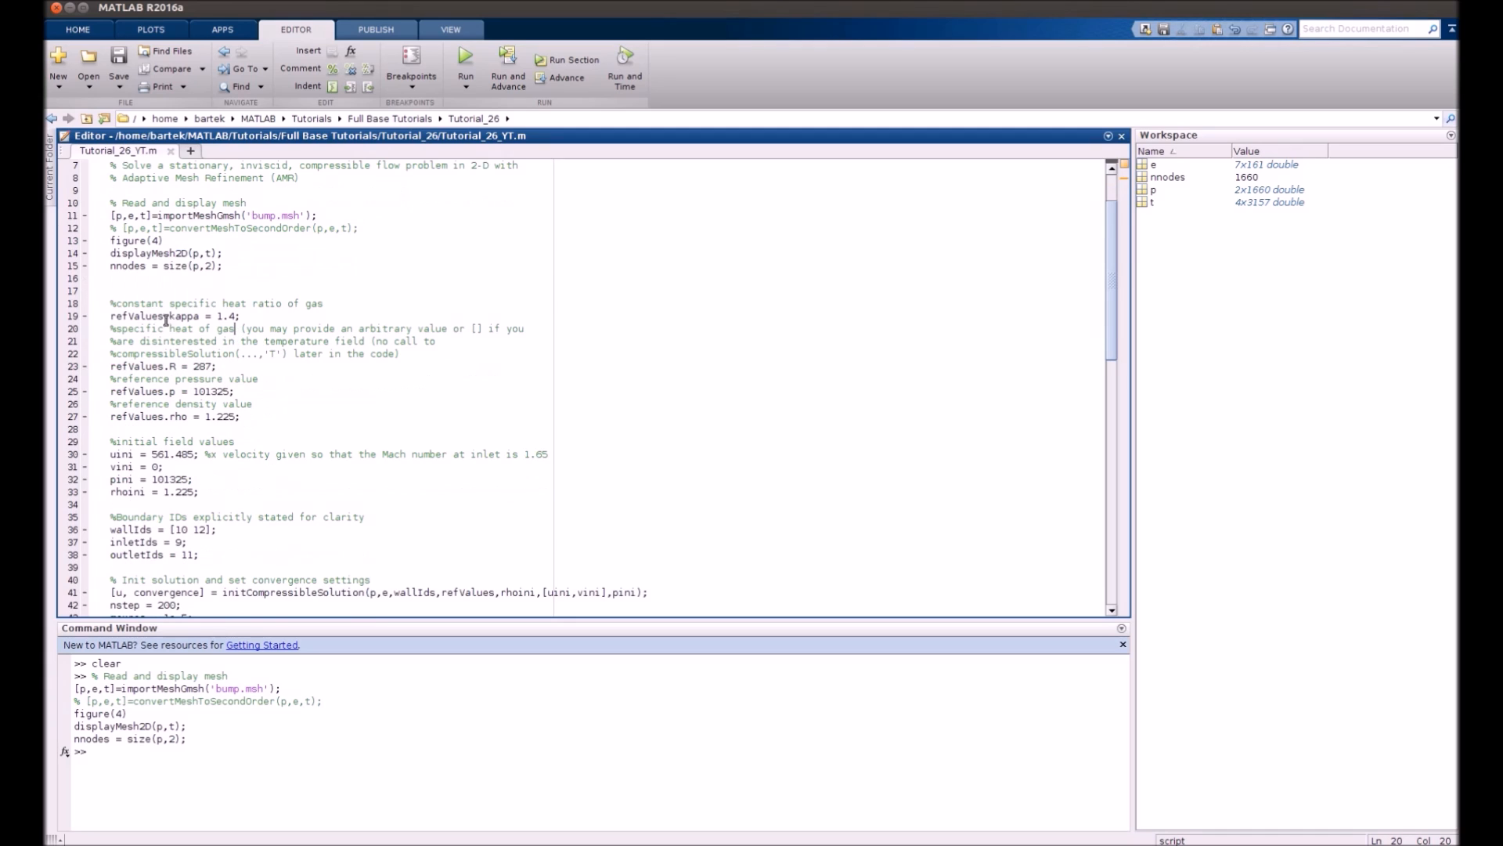
scroll(down, 3)
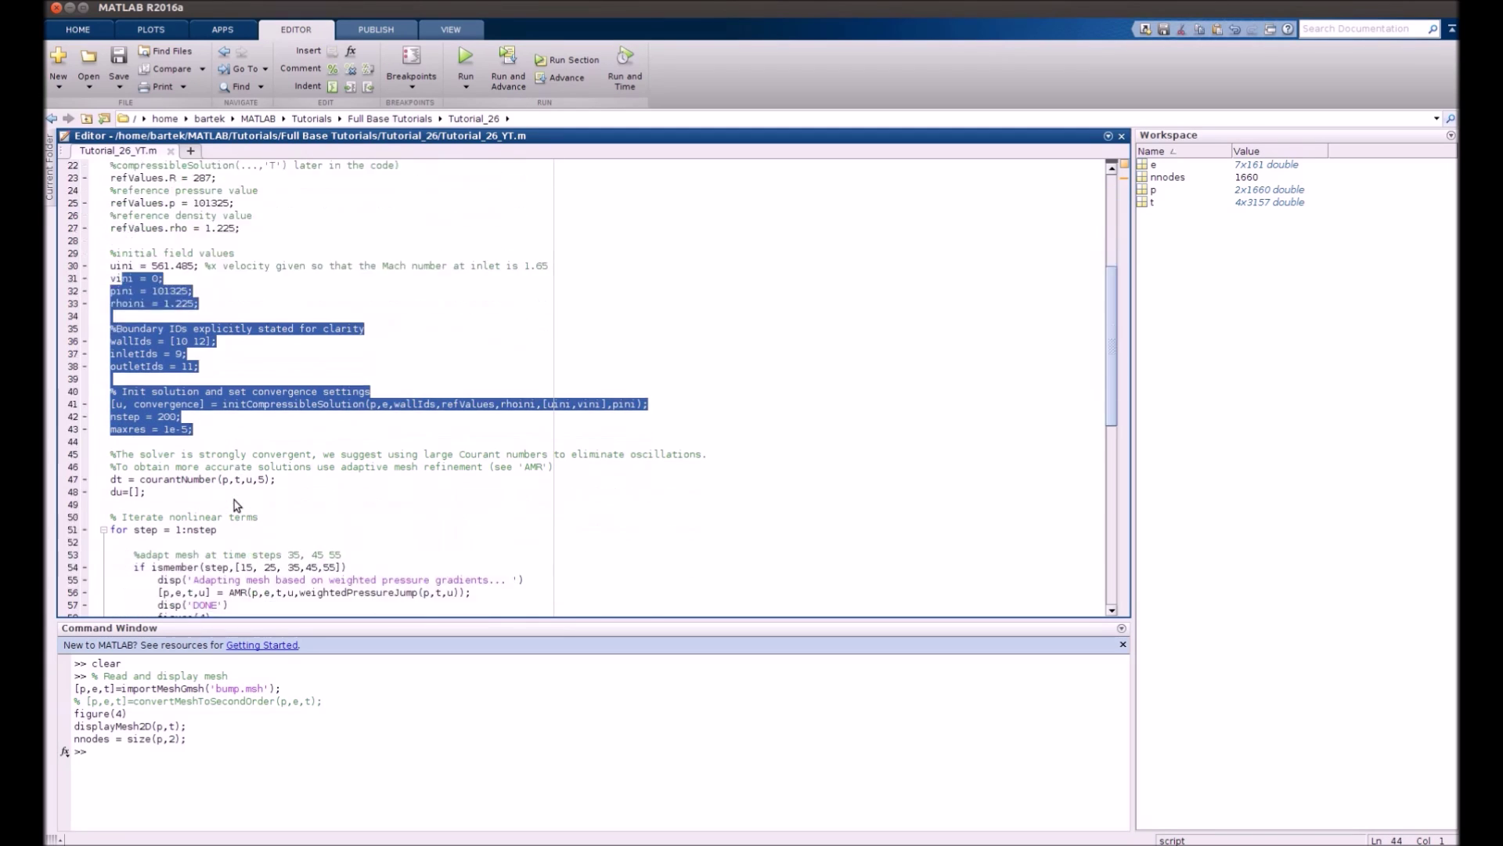
scroll(down, 3)
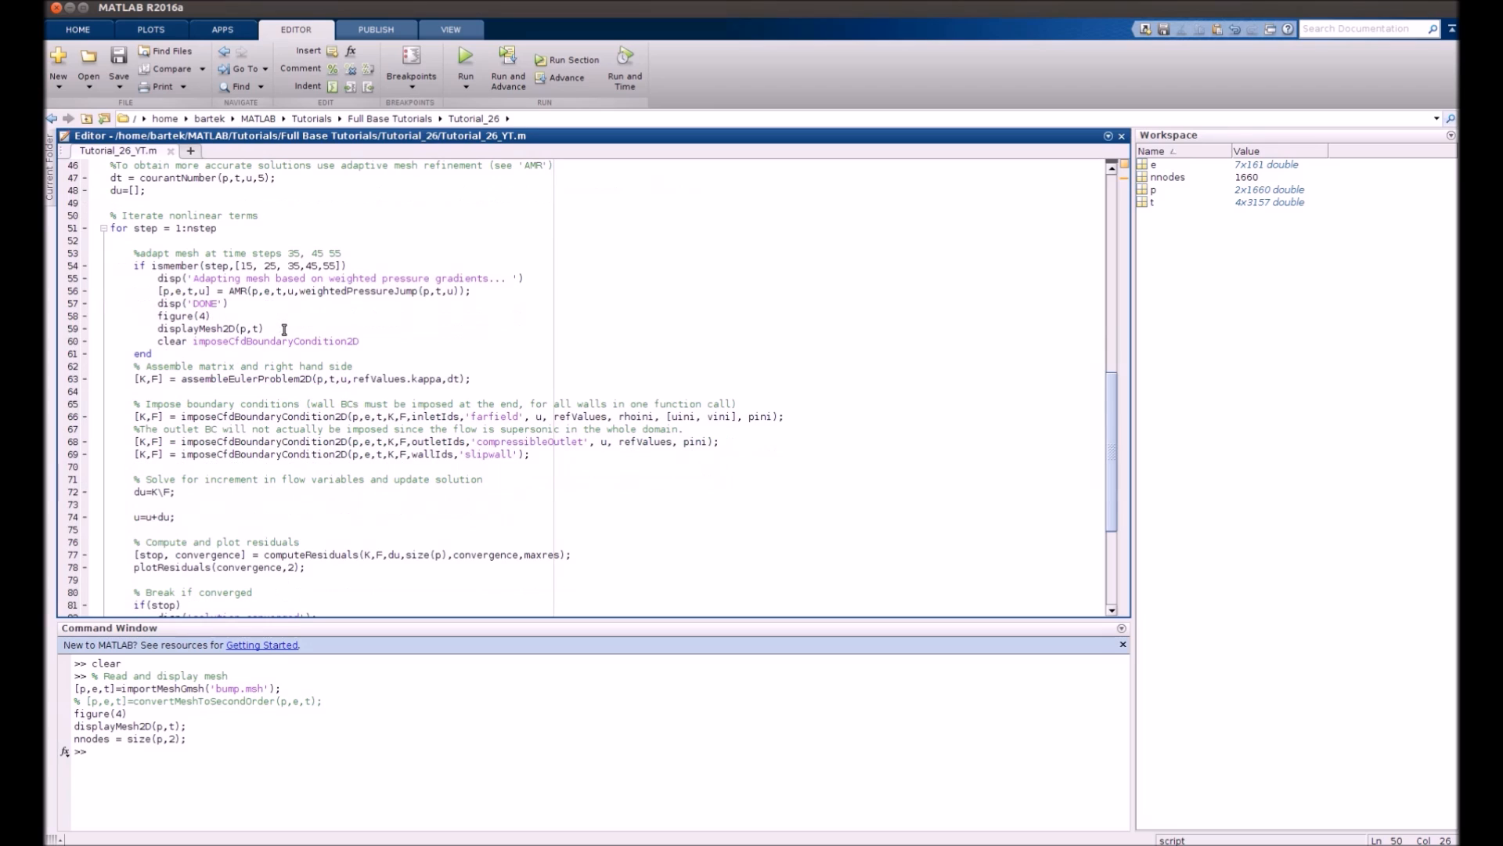
mouse_move(273, 313)
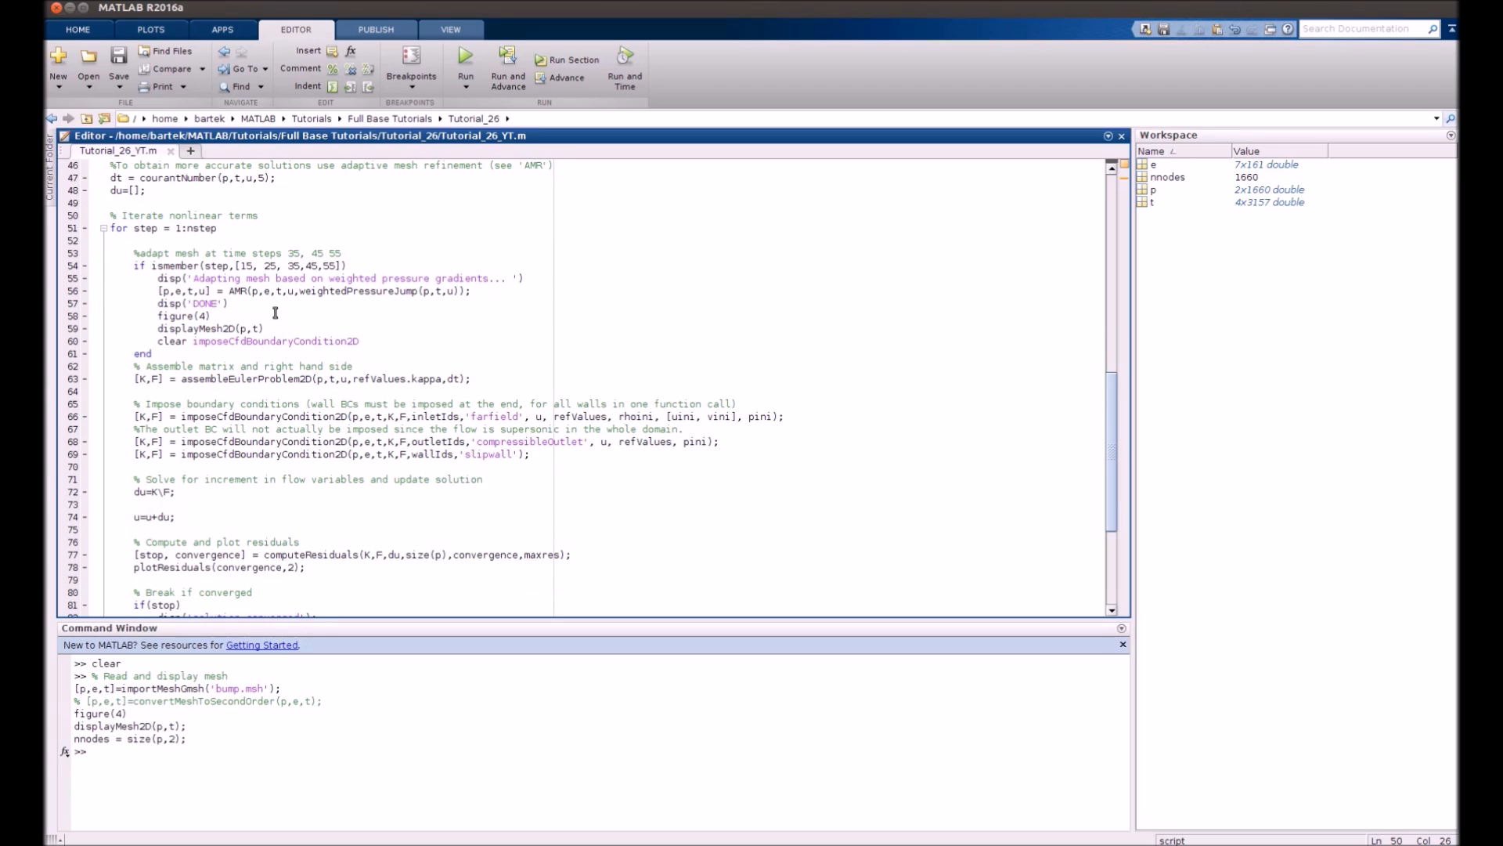
mouse_move(129, 266)
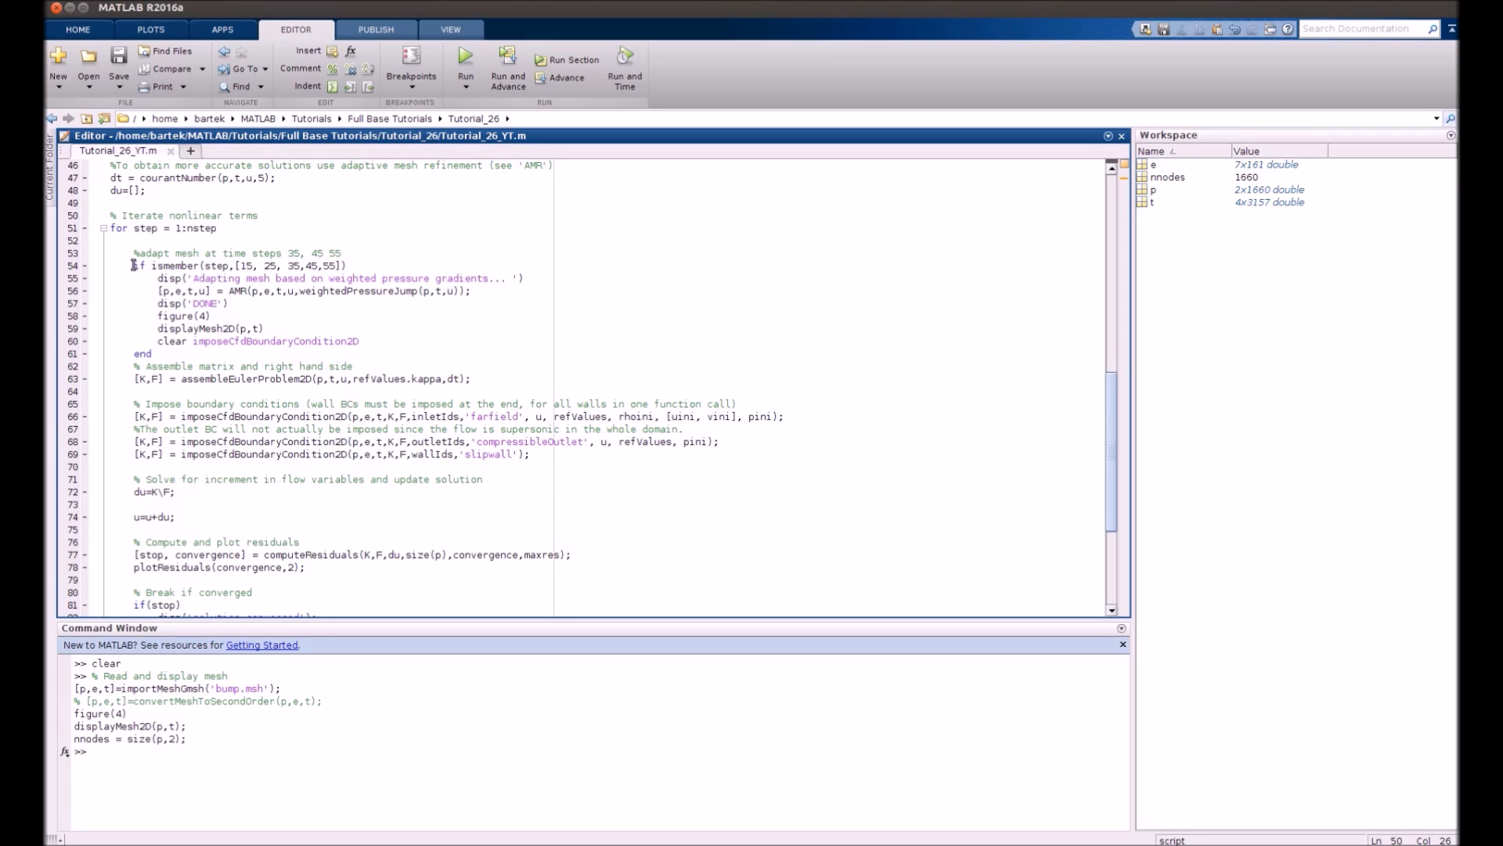
drag(131, 266, 150, 353)
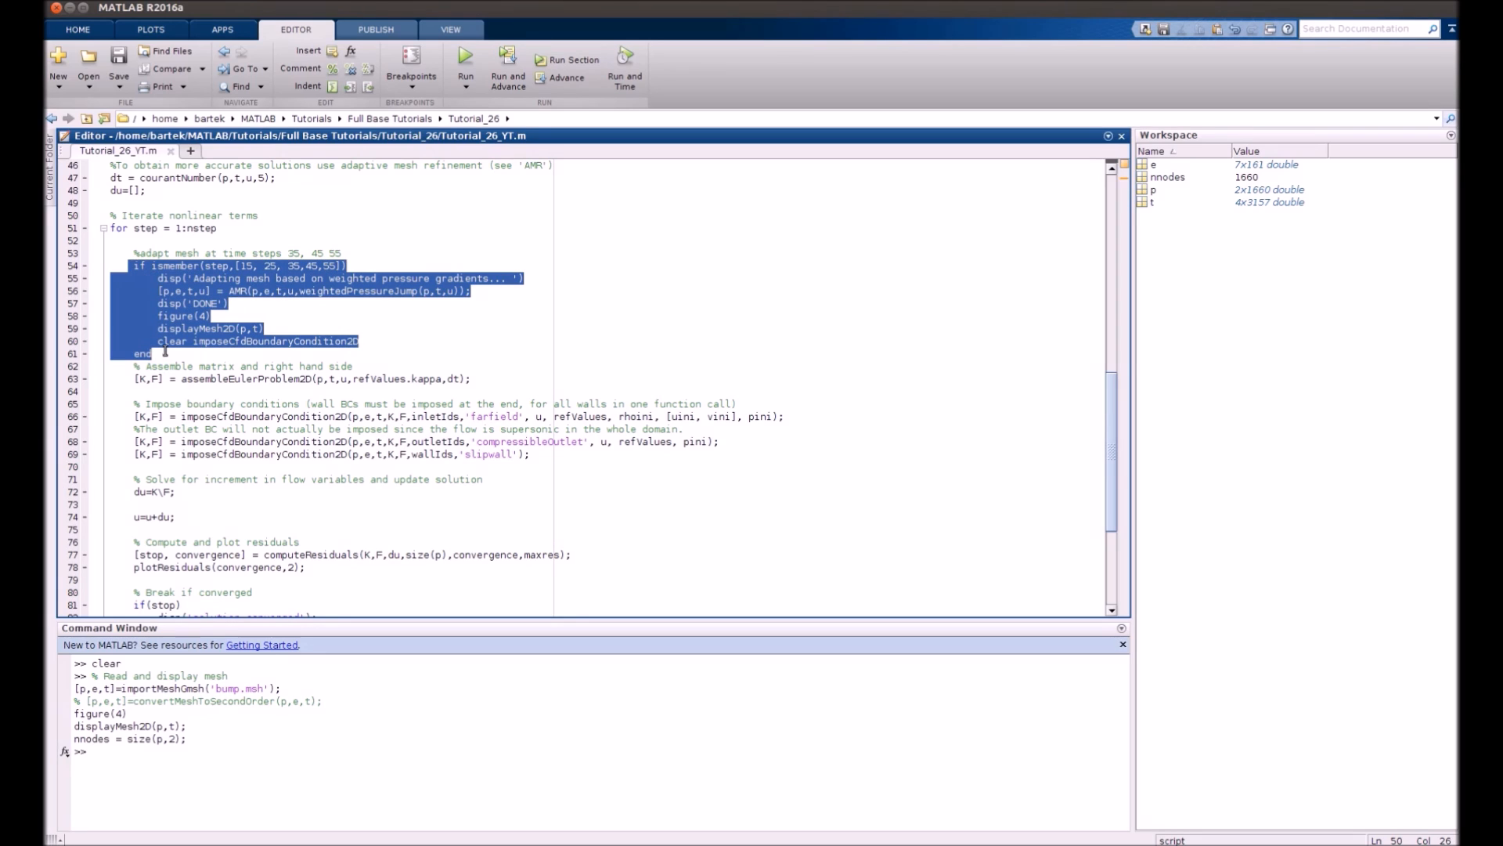
click(150, 353)
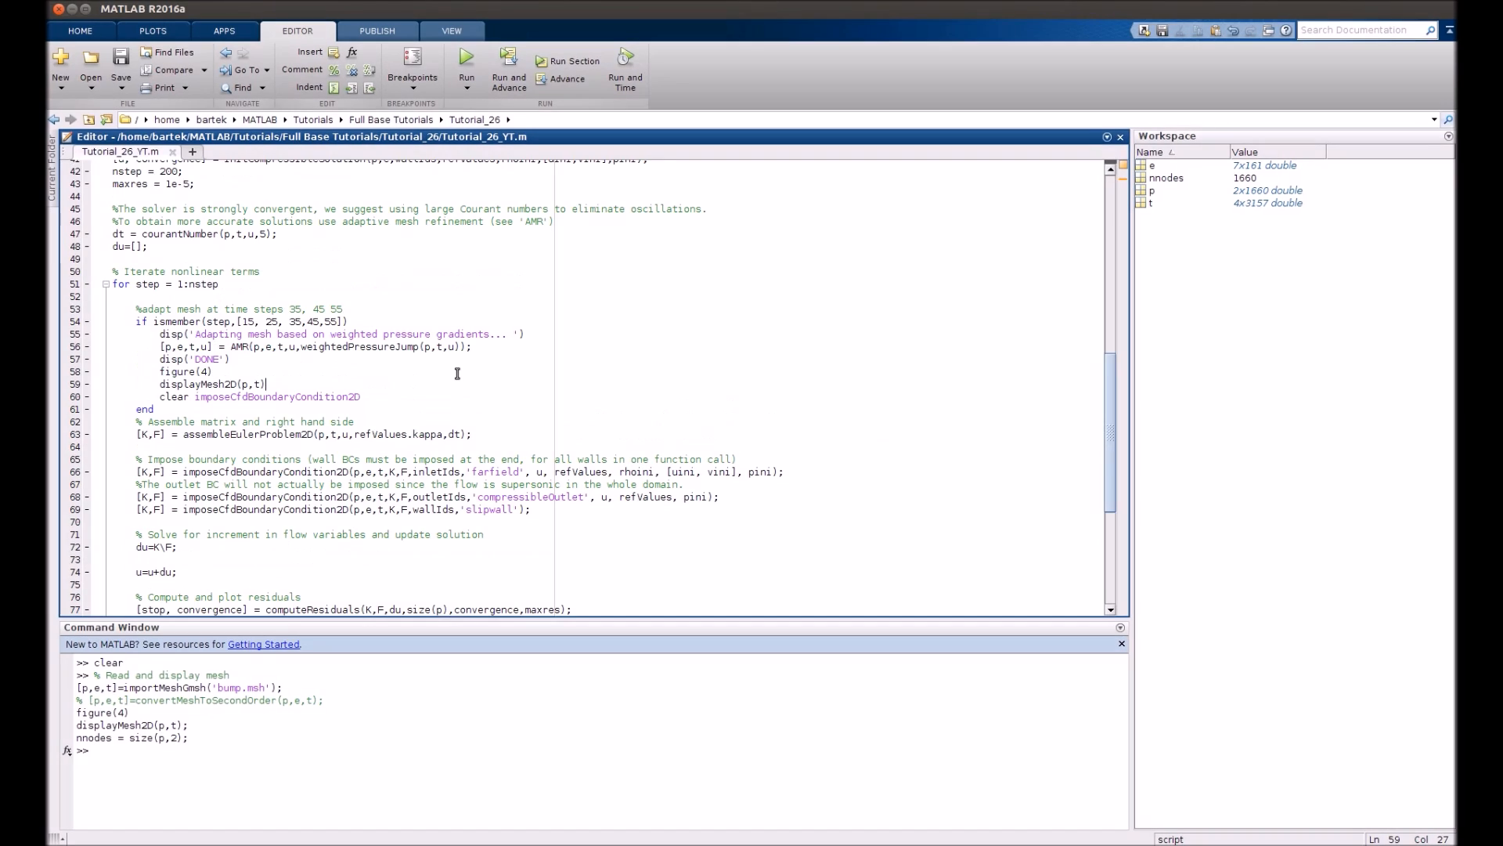
mouse_move(154, 321)
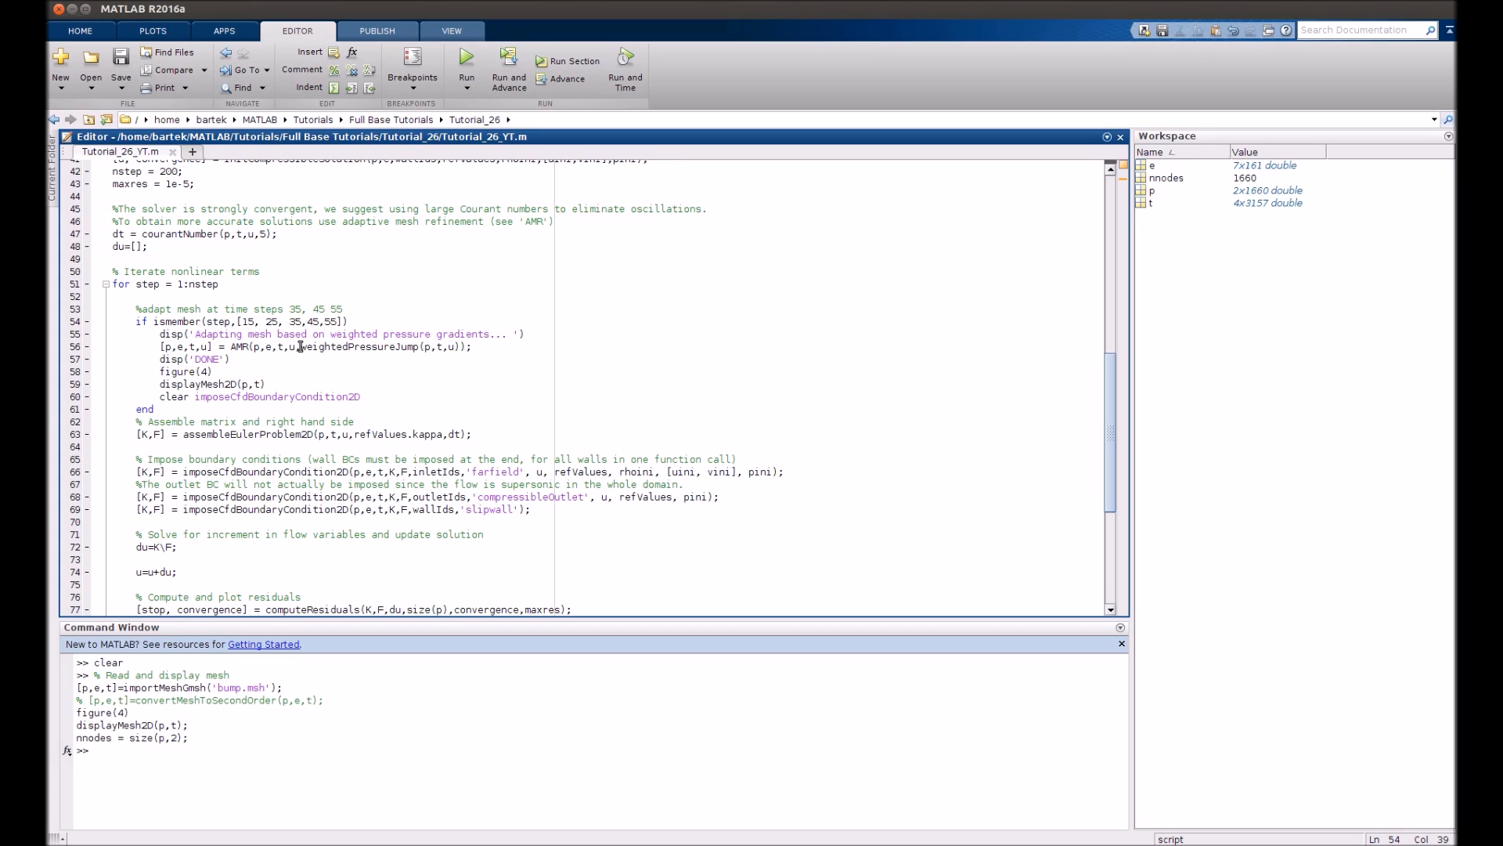
double_click(336, 346)
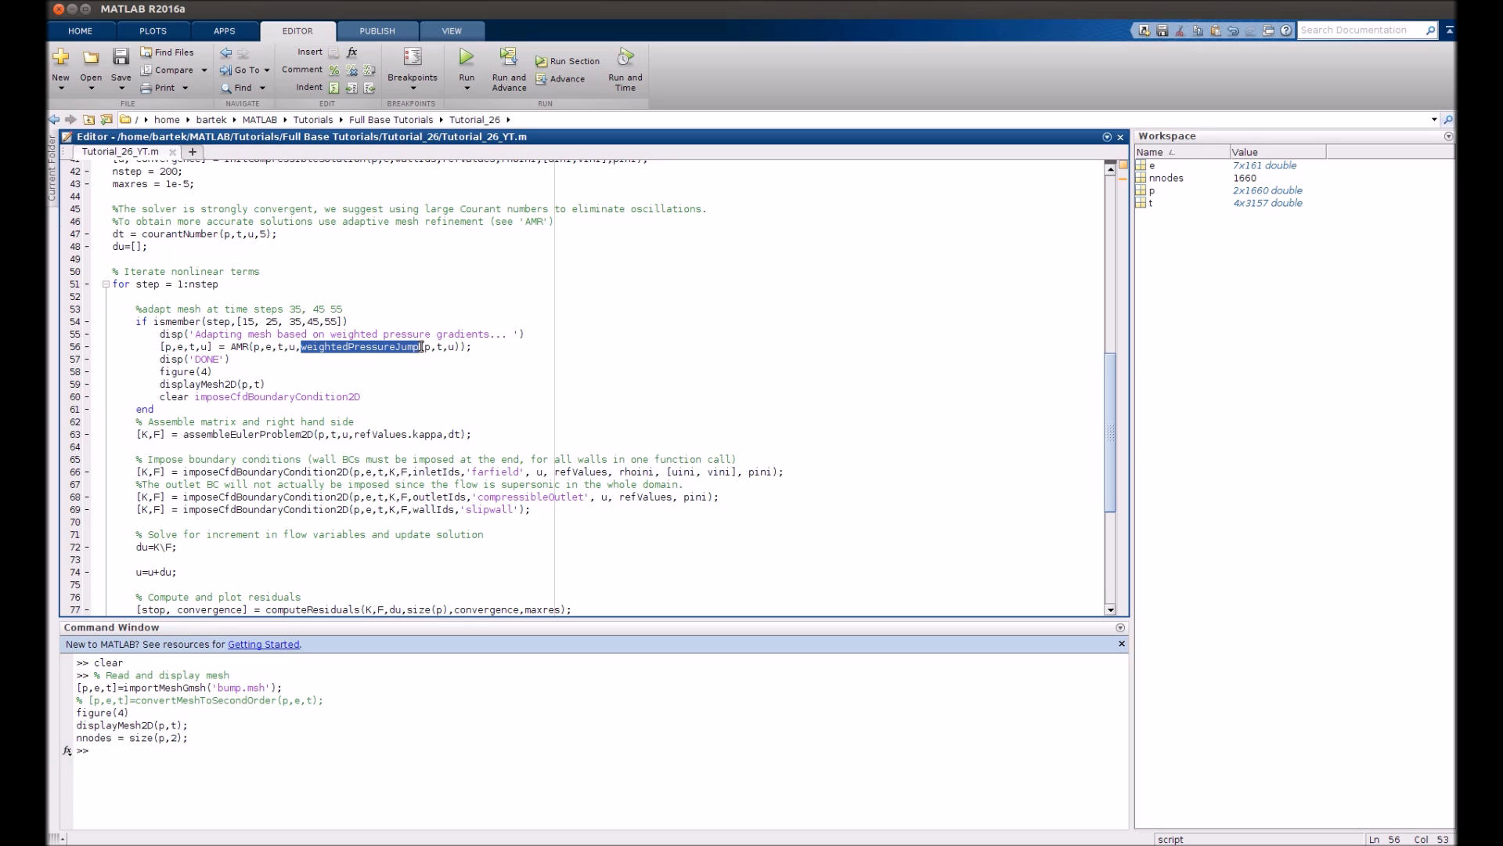
mouse_move(165, 376)
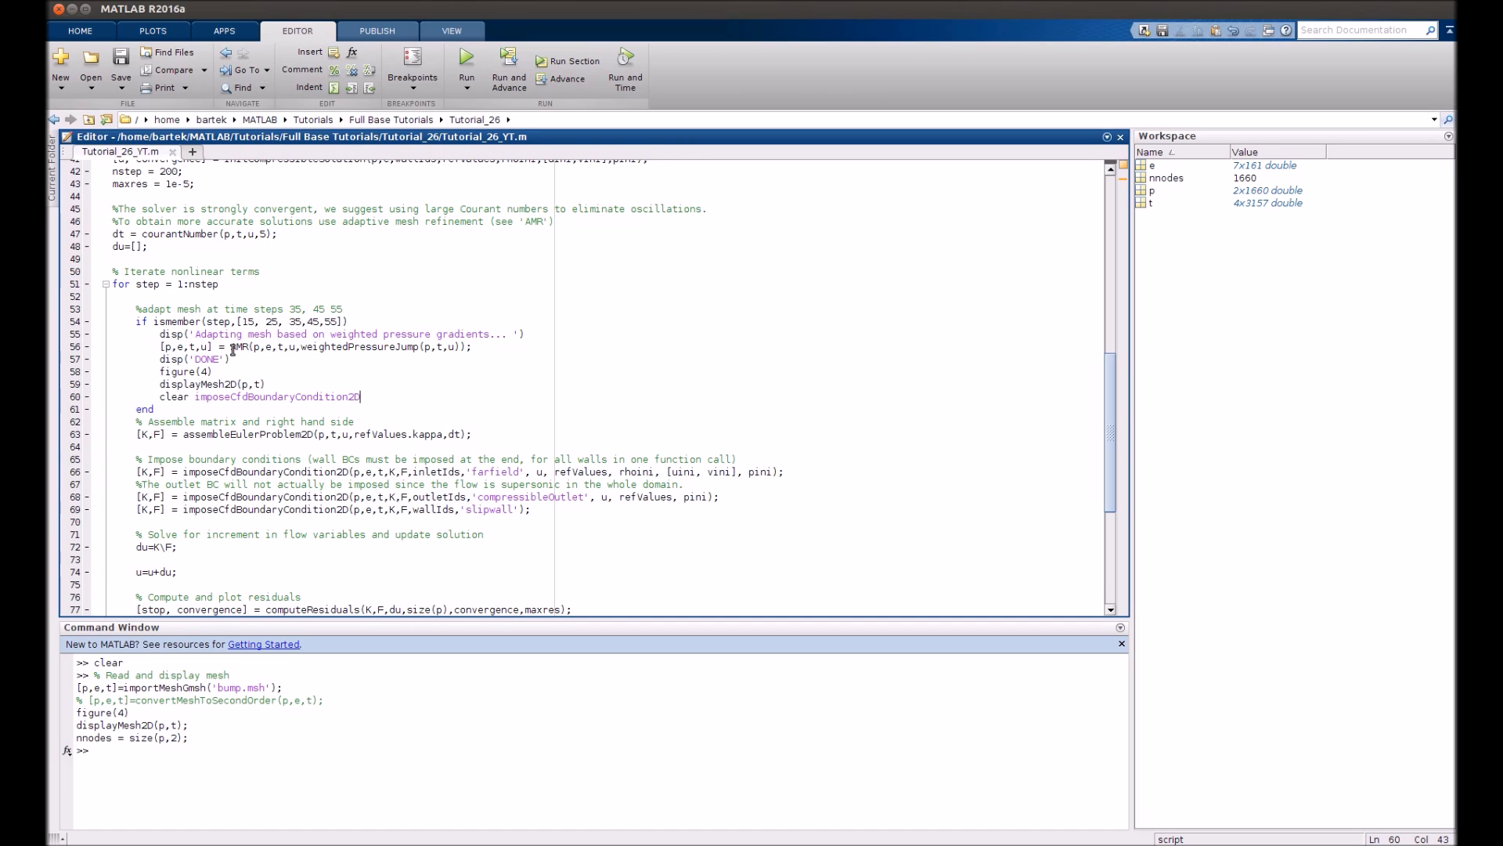
mouse_move(337, 410)
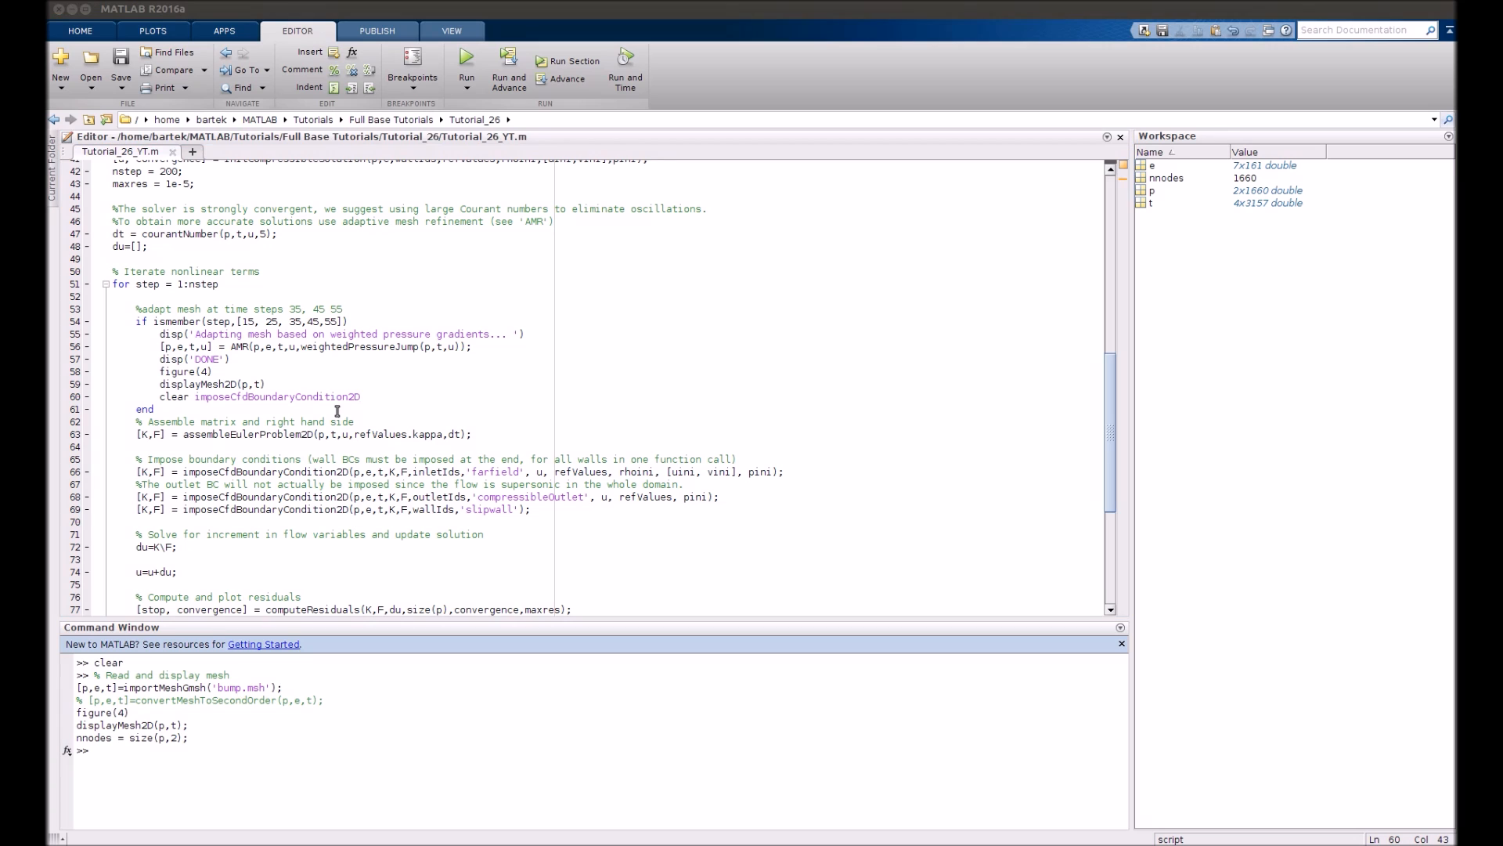
scroll(down, 3)
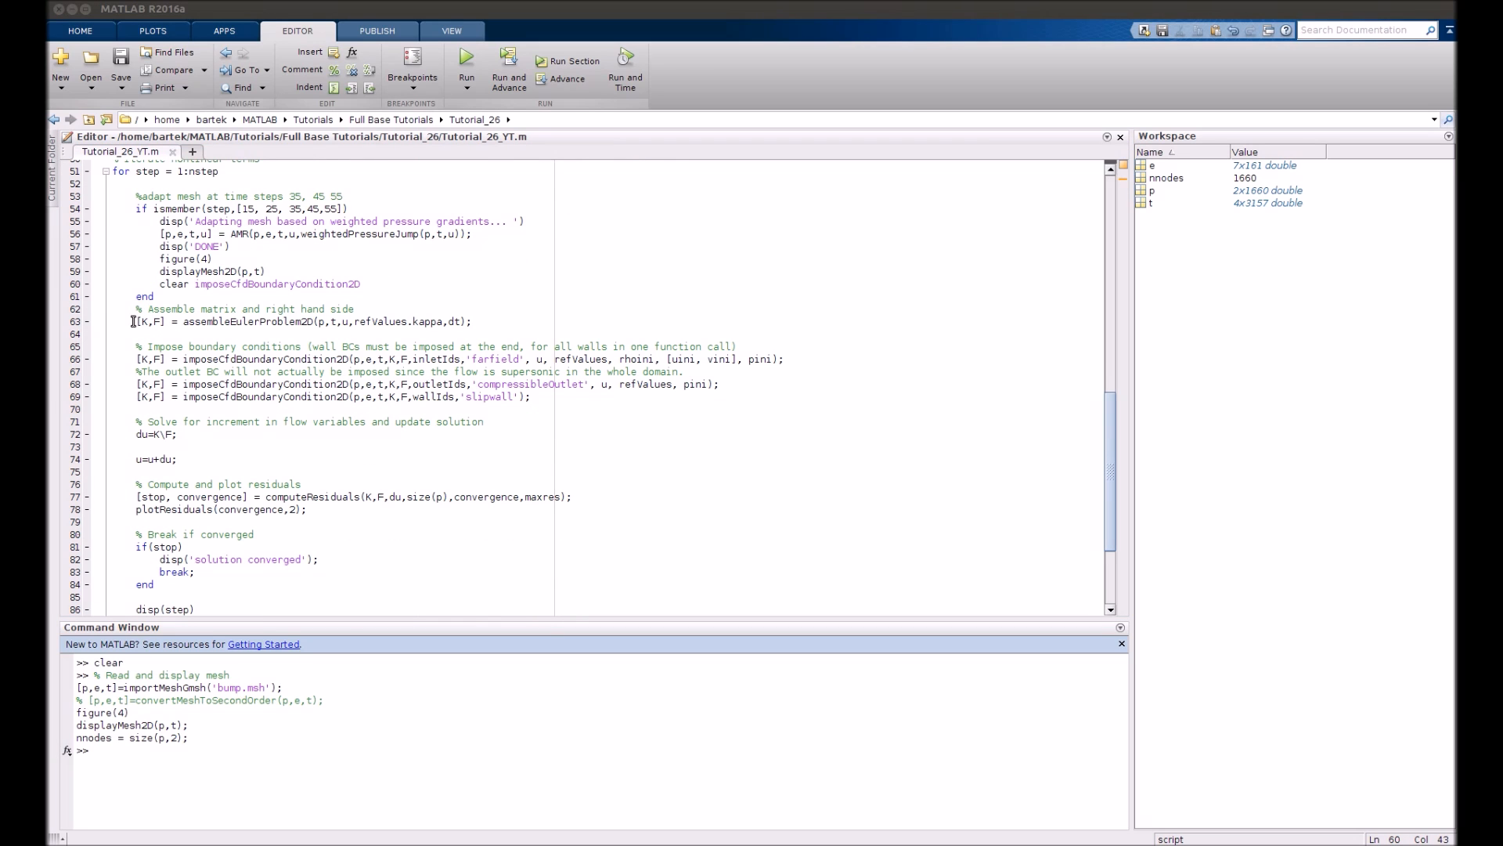
double_click(149, 359)
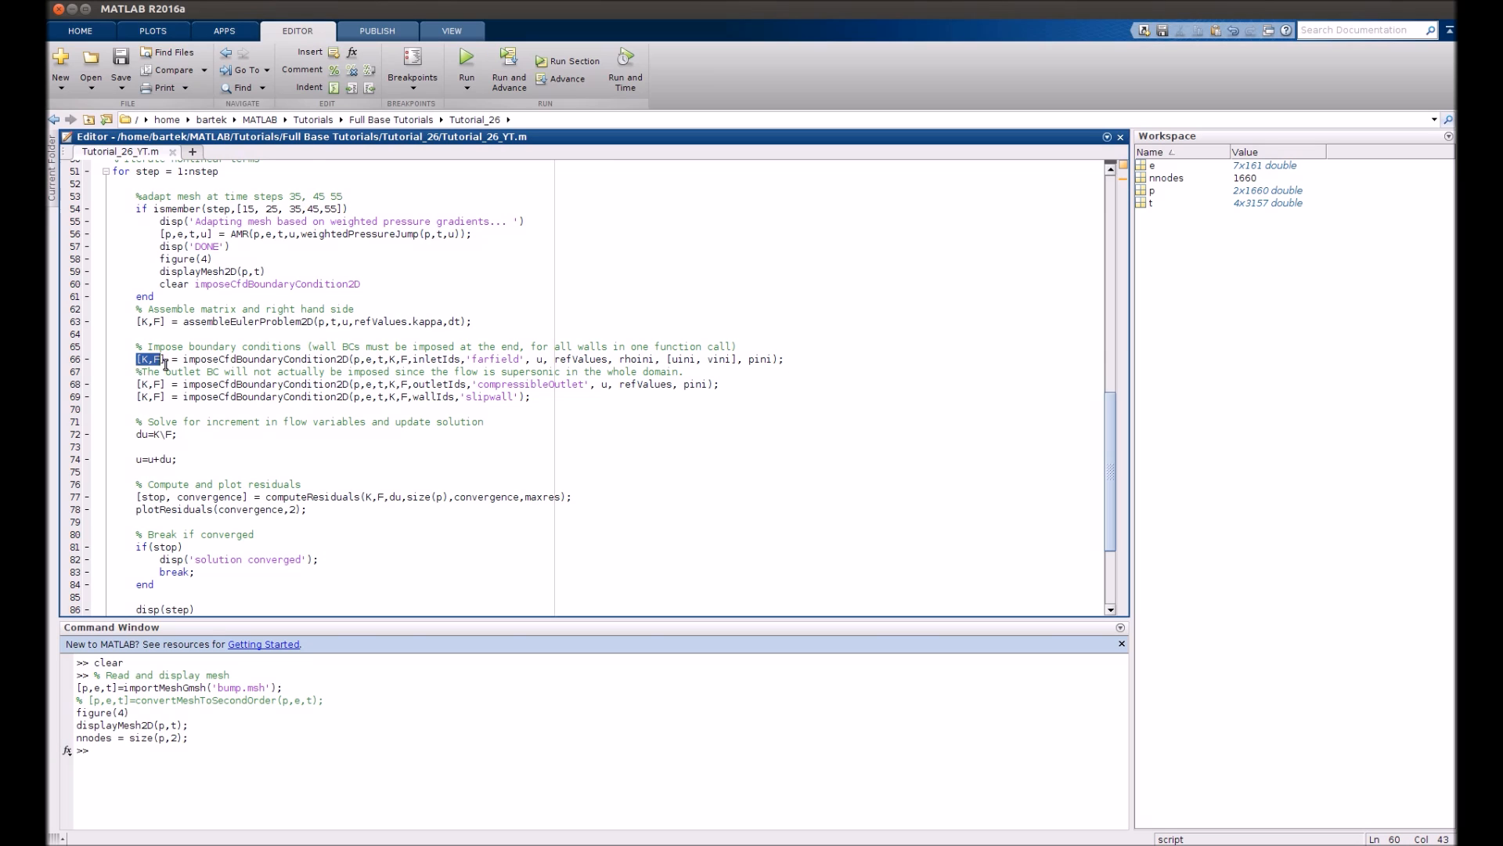
click(140, 407)
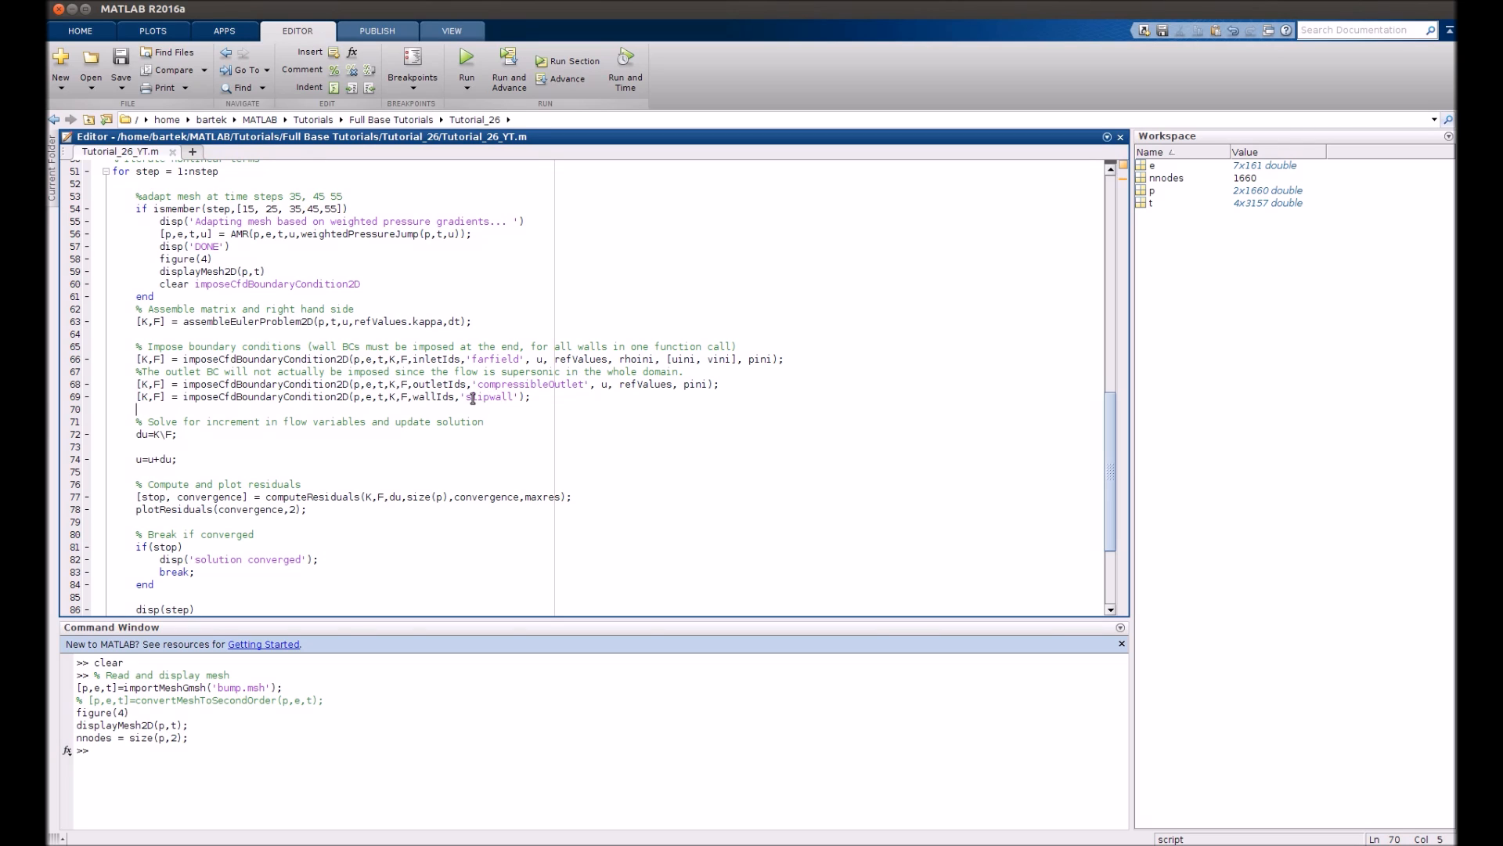
scroll(up, 3)
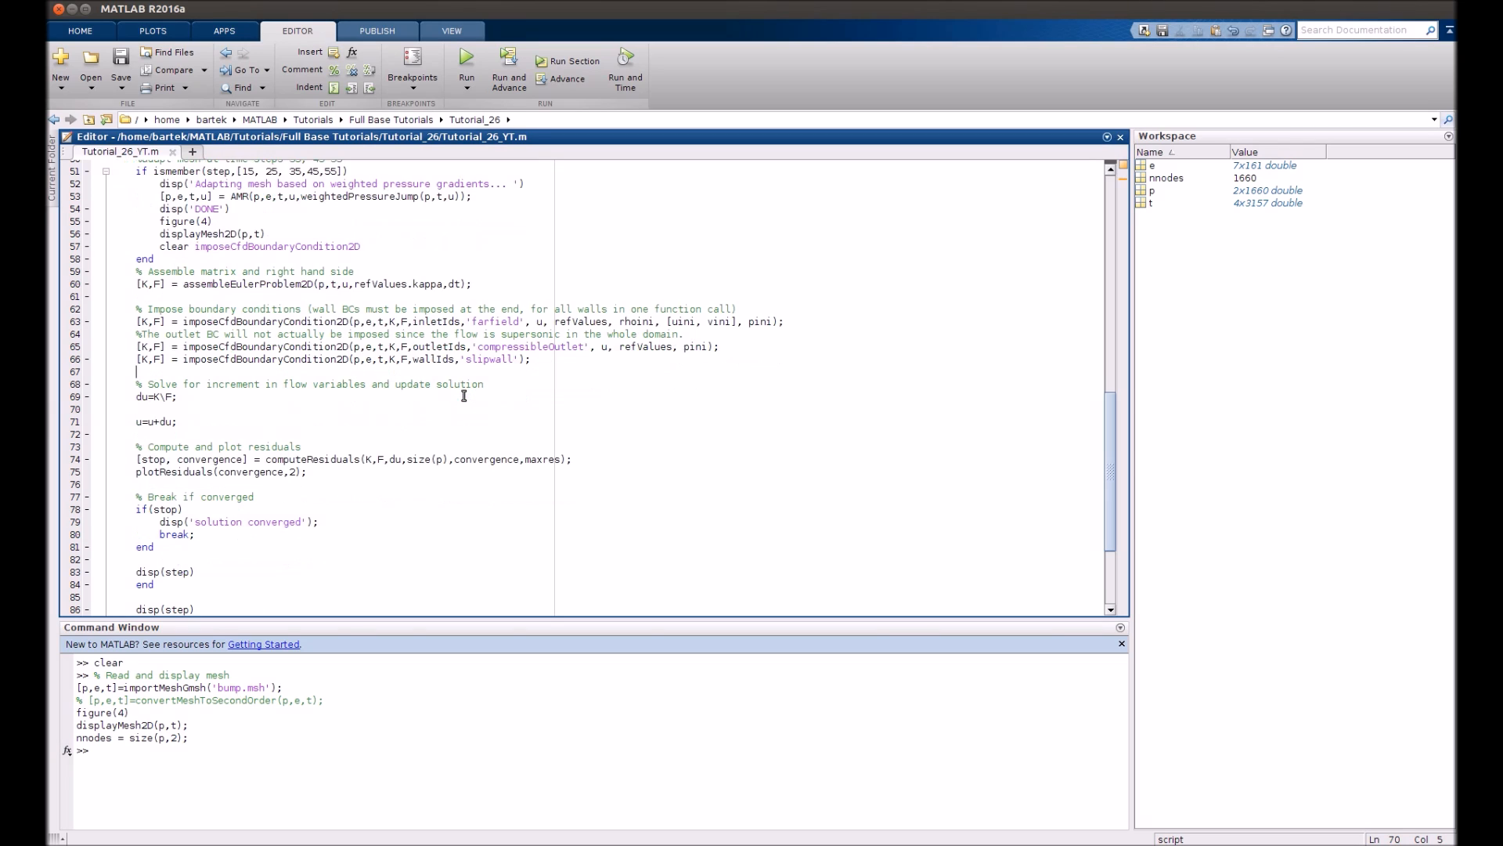
scroll(down, 3)
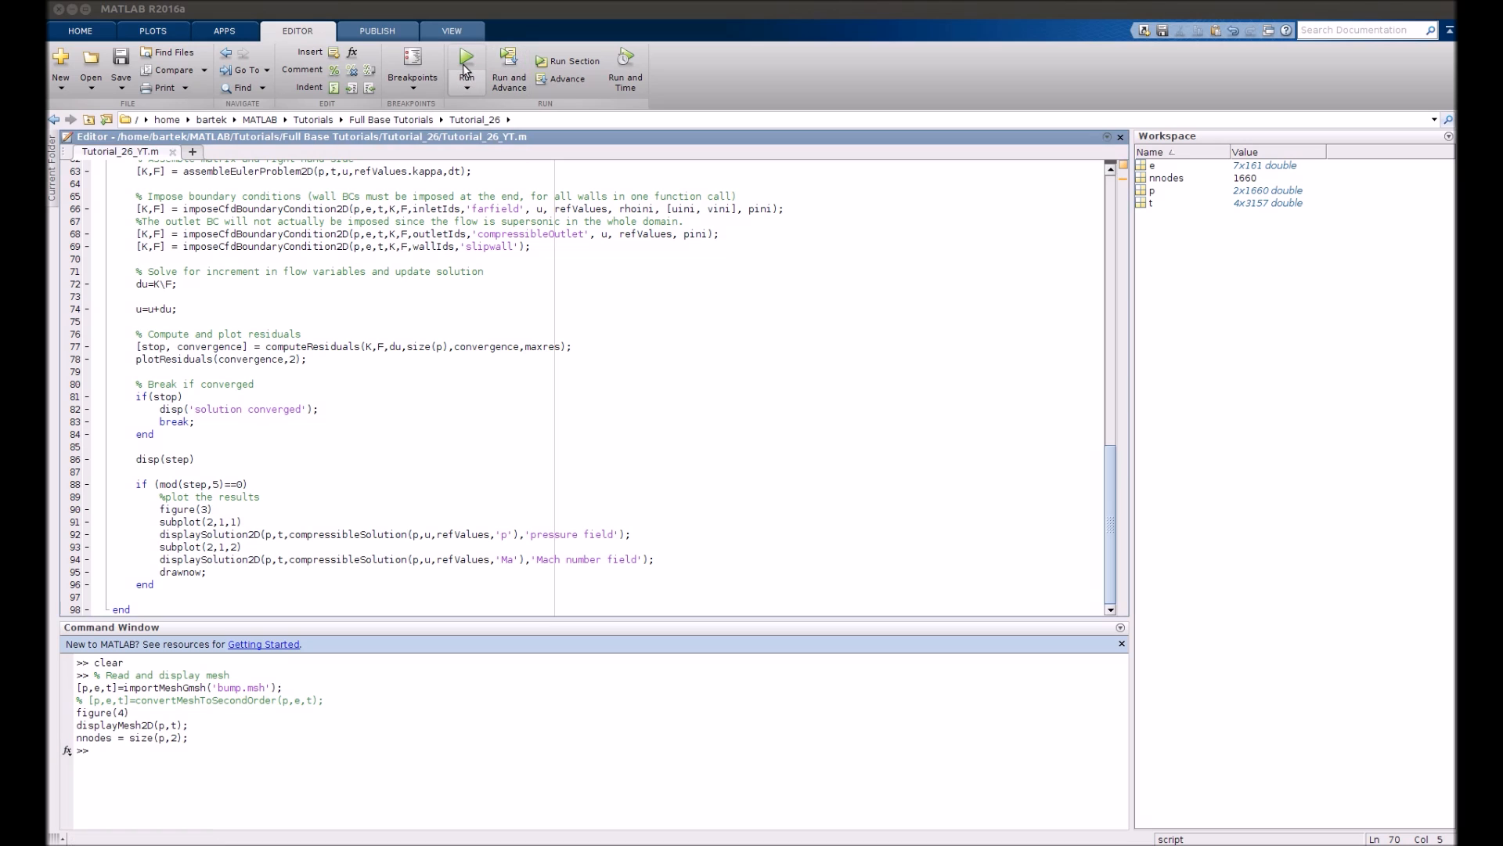
Run the entire bump-flow CFD script from the Editor.
click(465, 61)
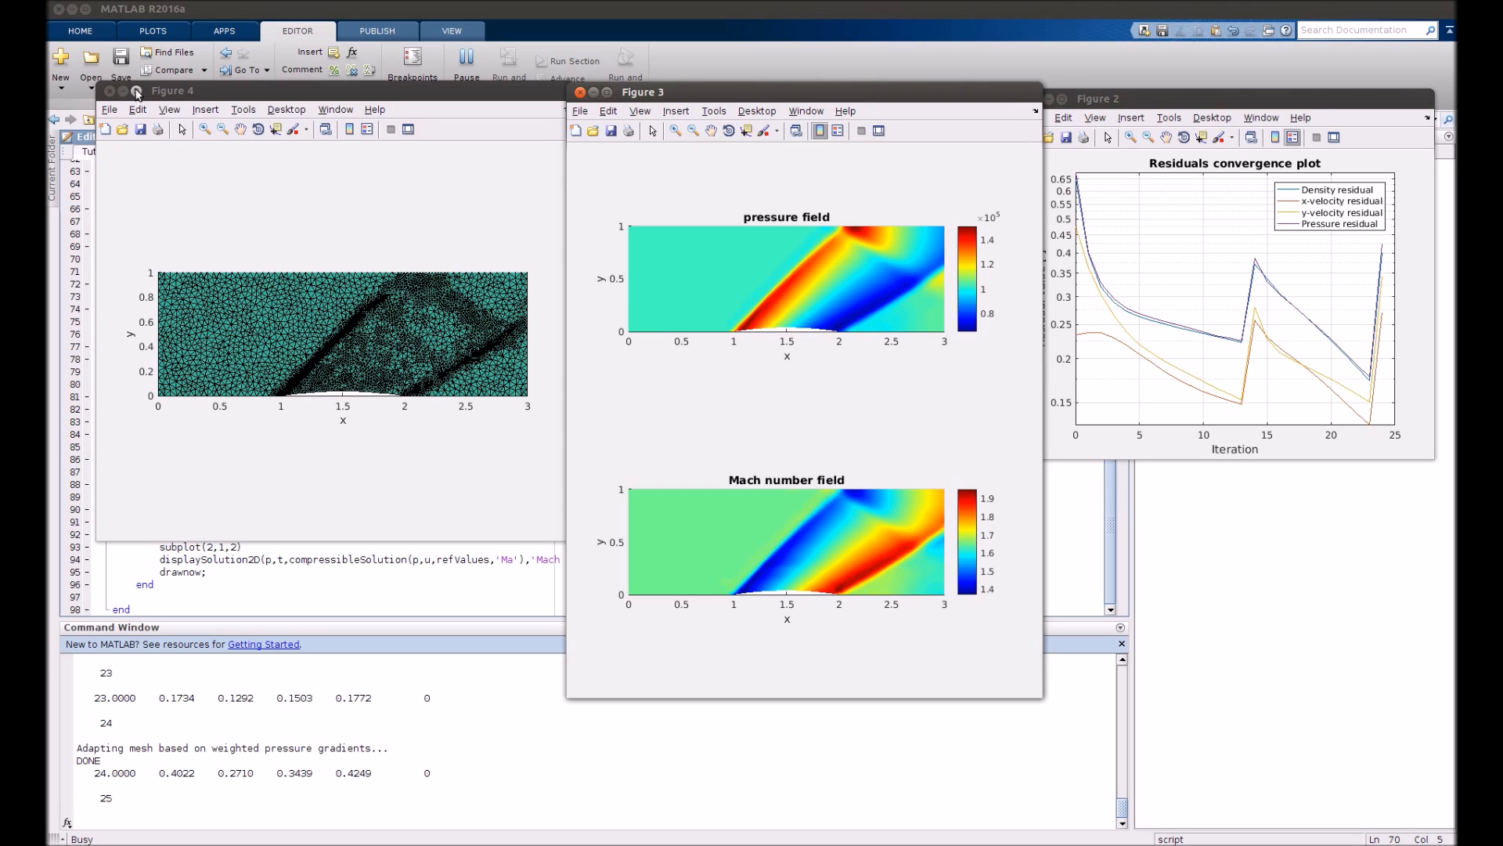
click(124, 91)
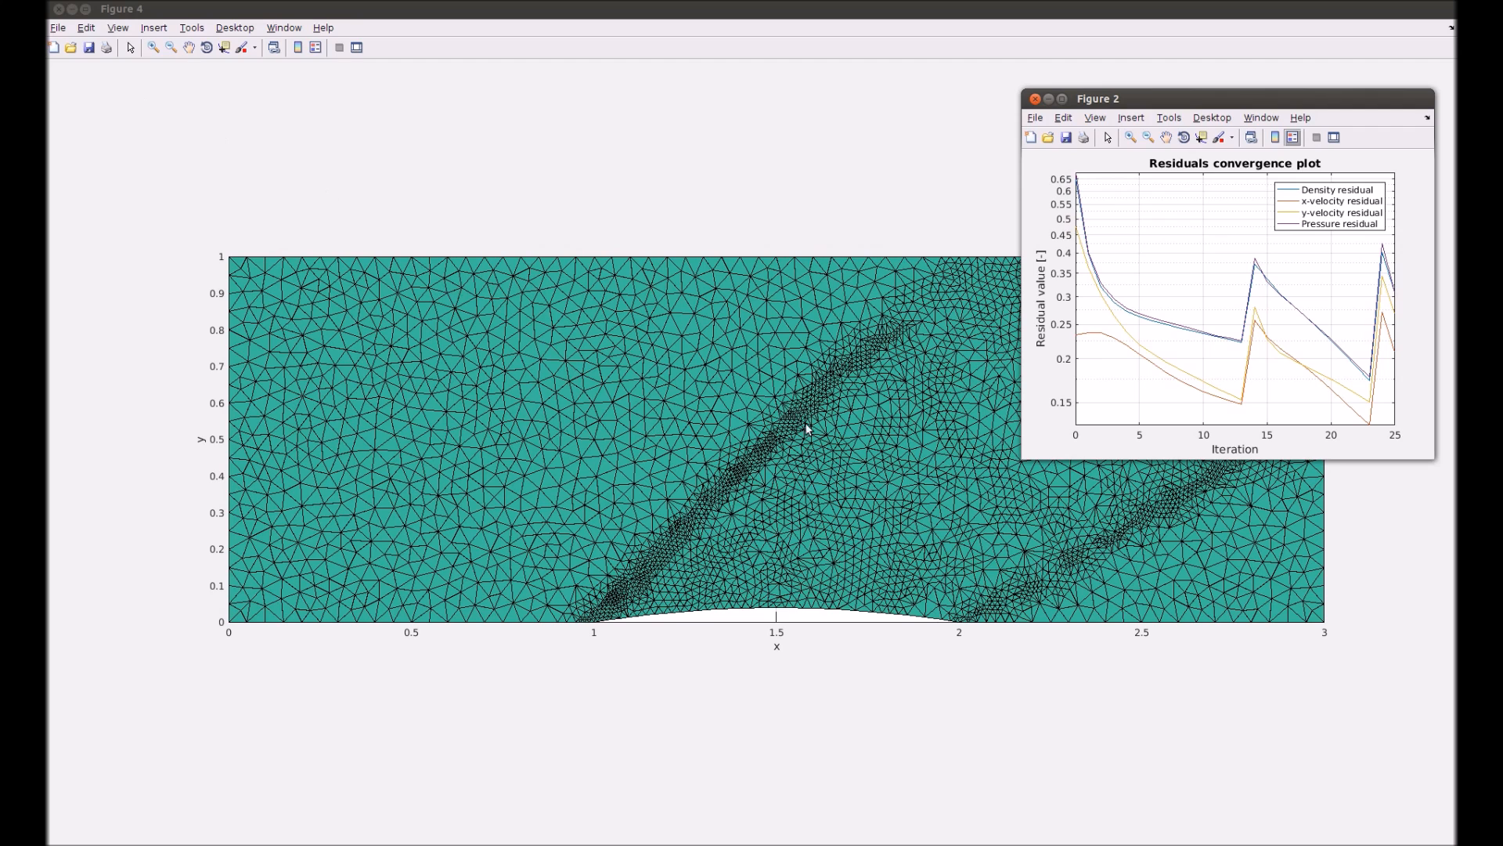
mouse_move(743, 472)
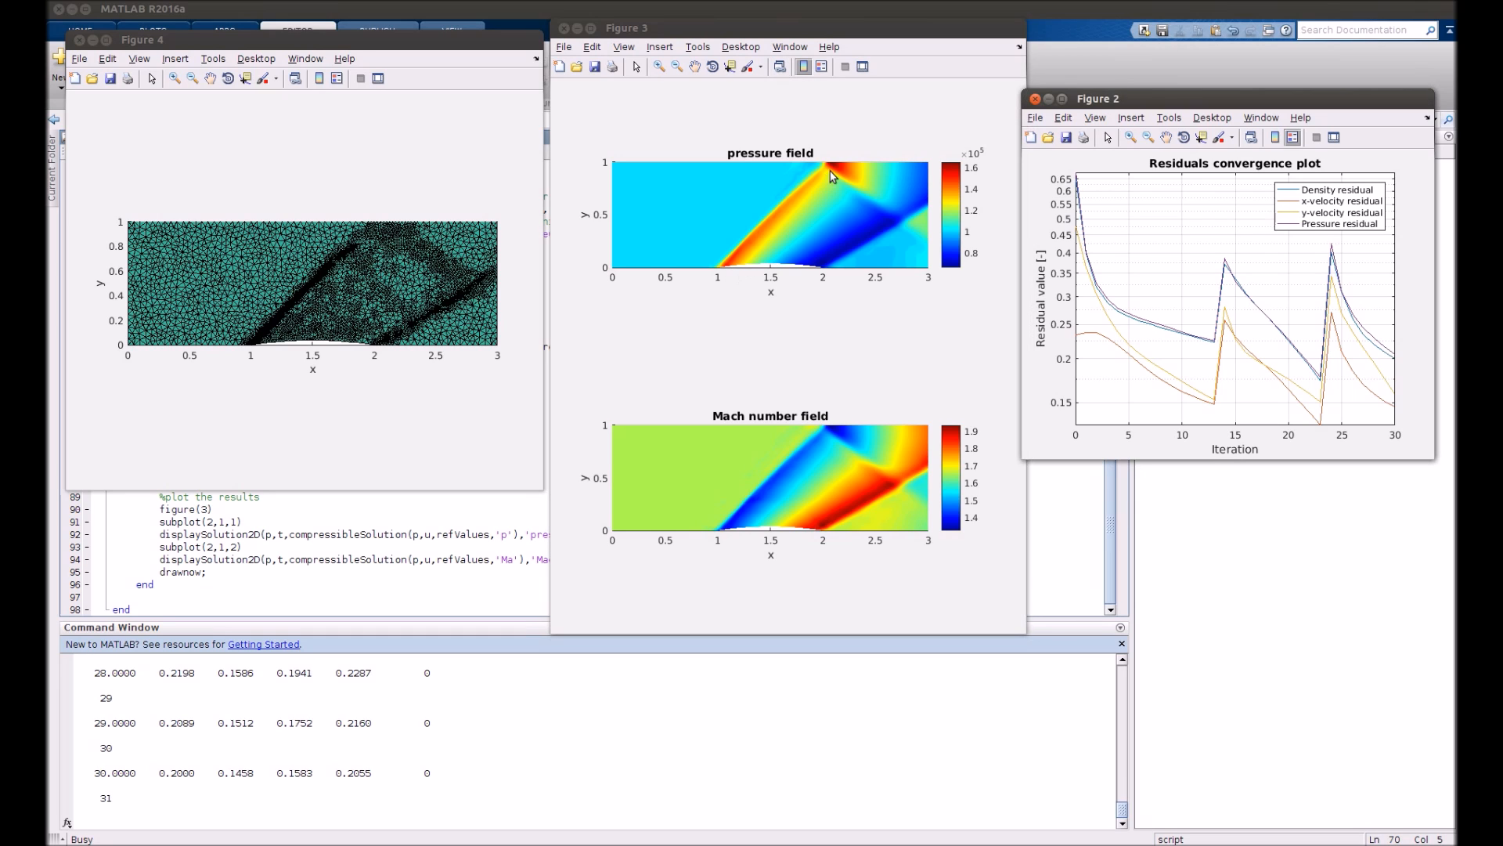
mouse_move(811, 540)
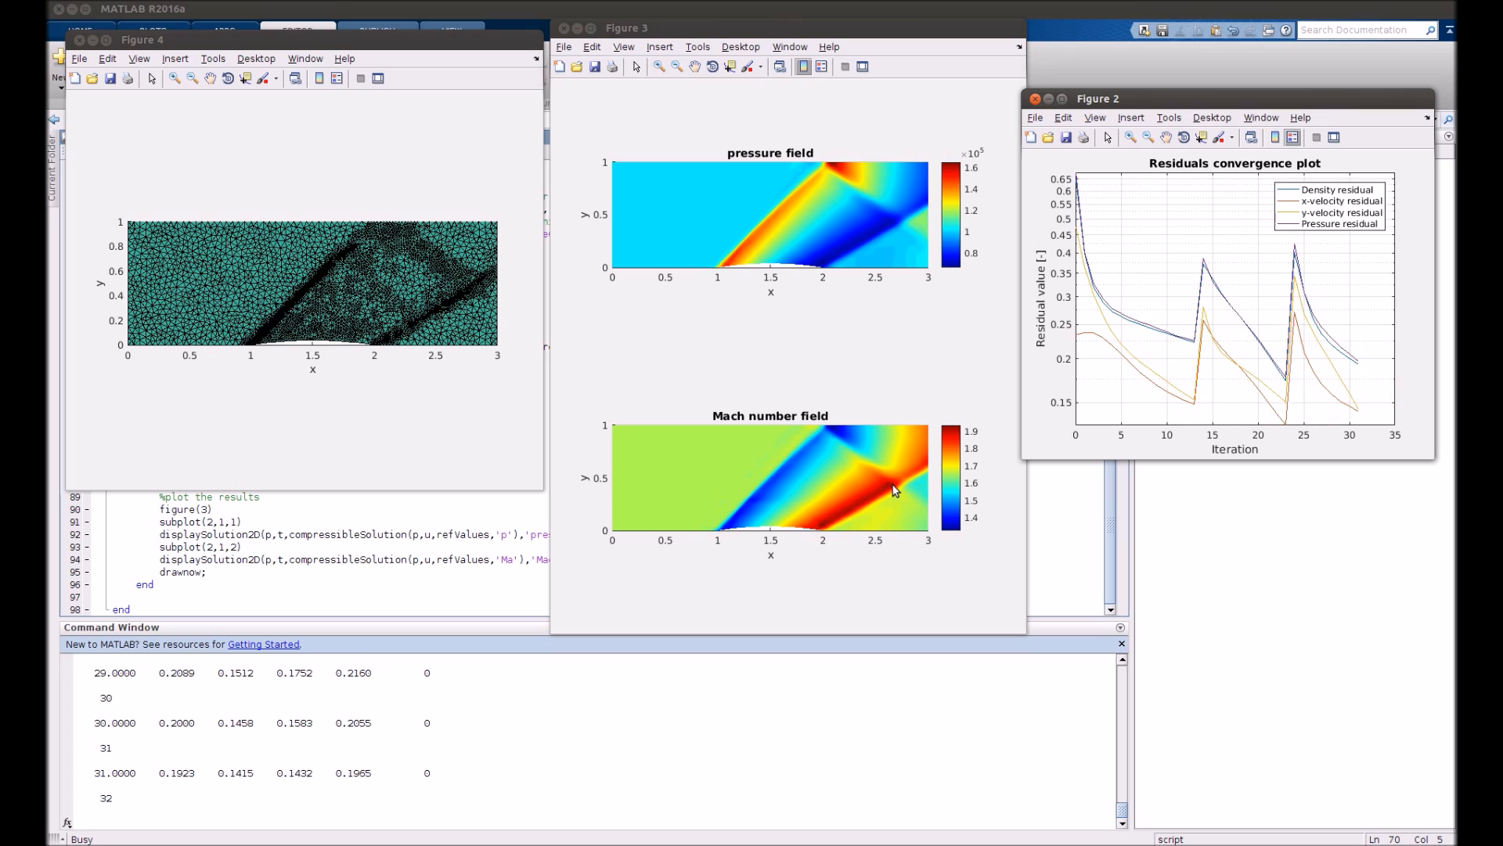
mouse_move(463, 432)
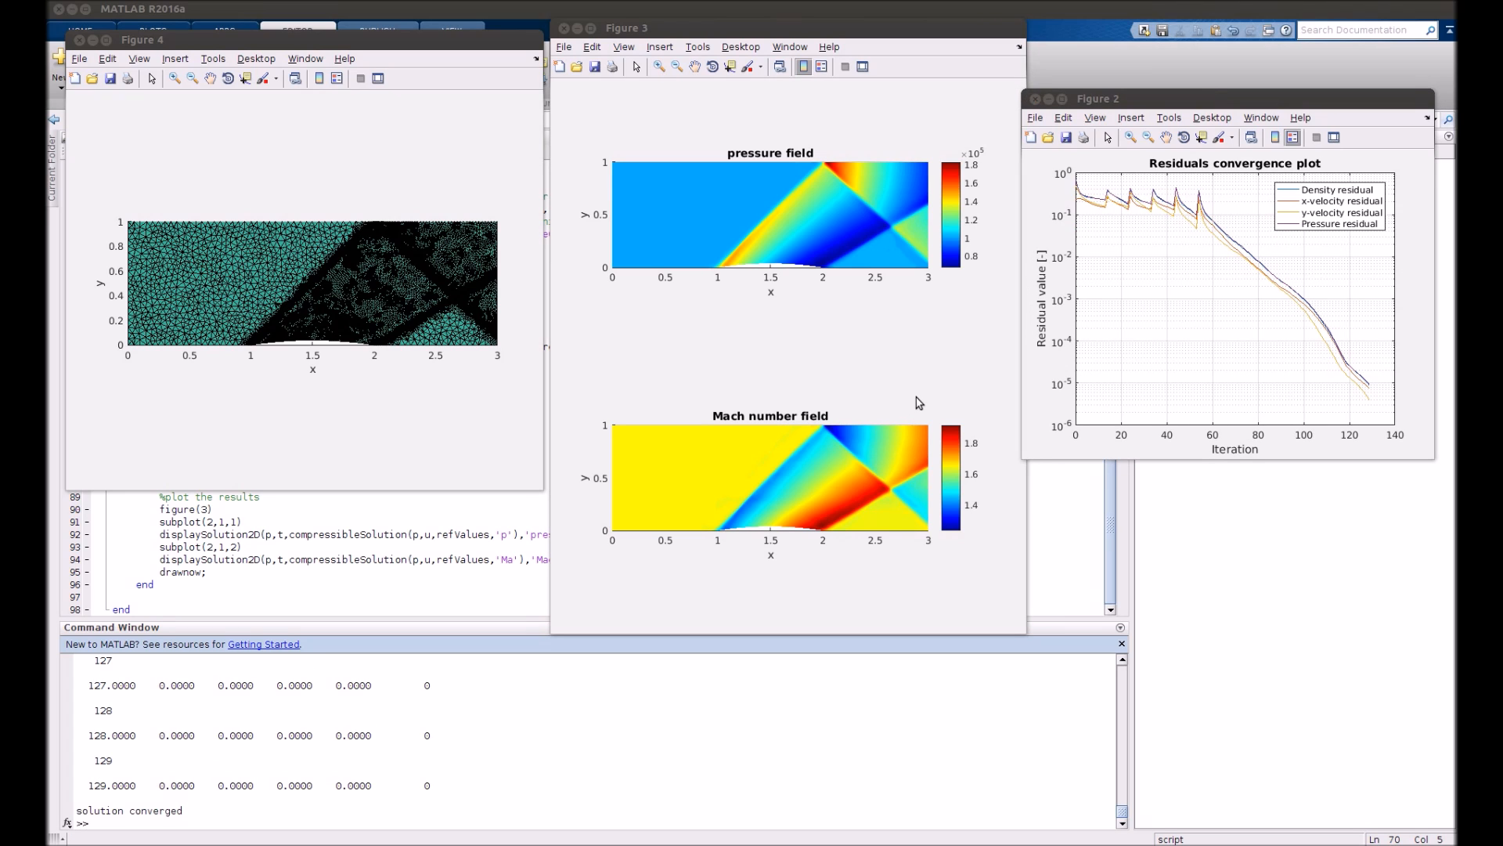
mouse_move(145, 712)
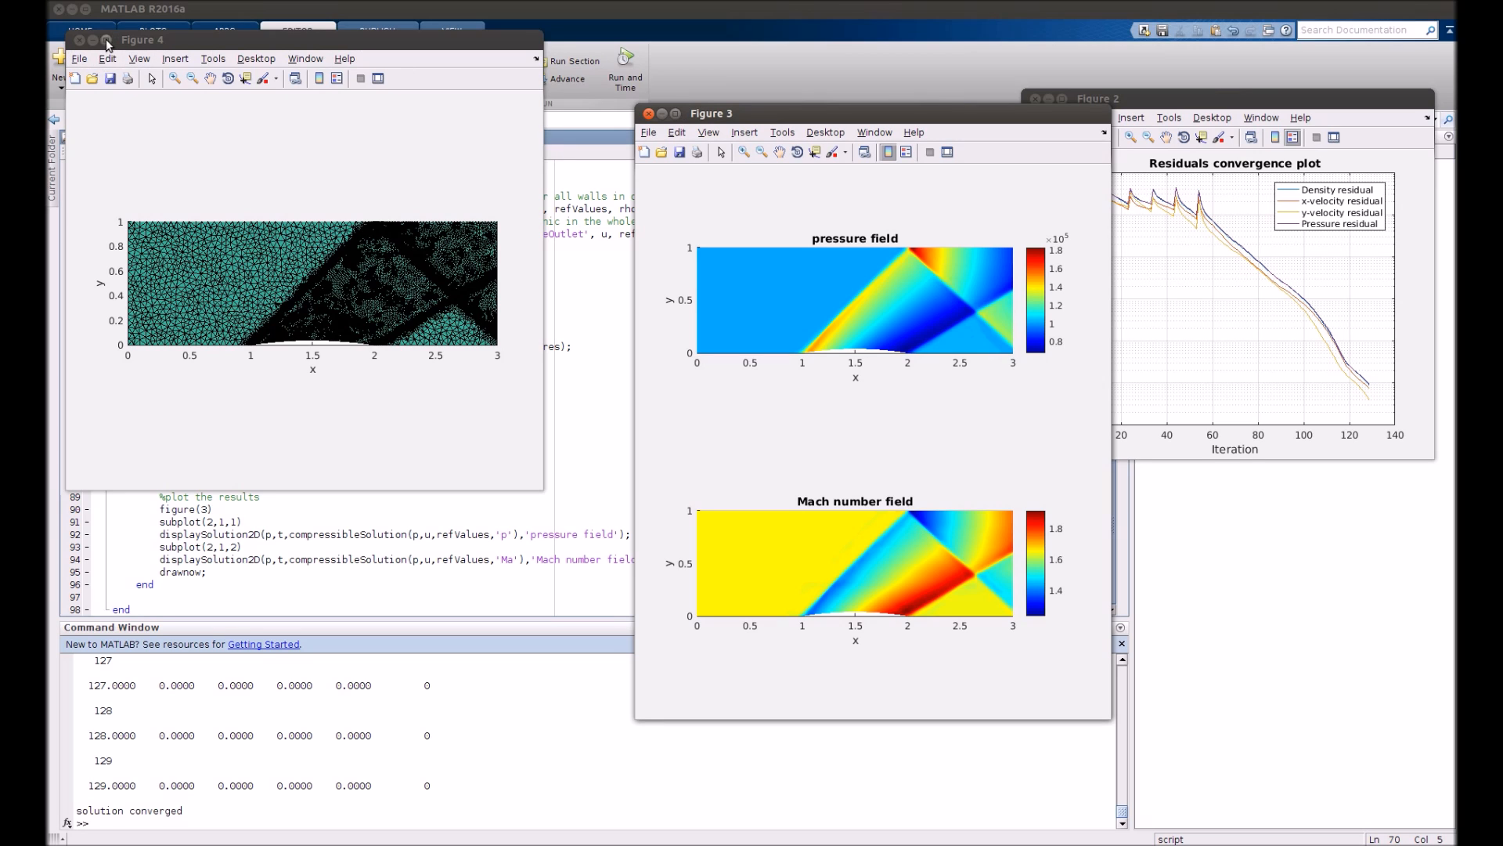
Enlarge the adapted-mesh figure to inspect the refined shock triangles.
click(94, 40)
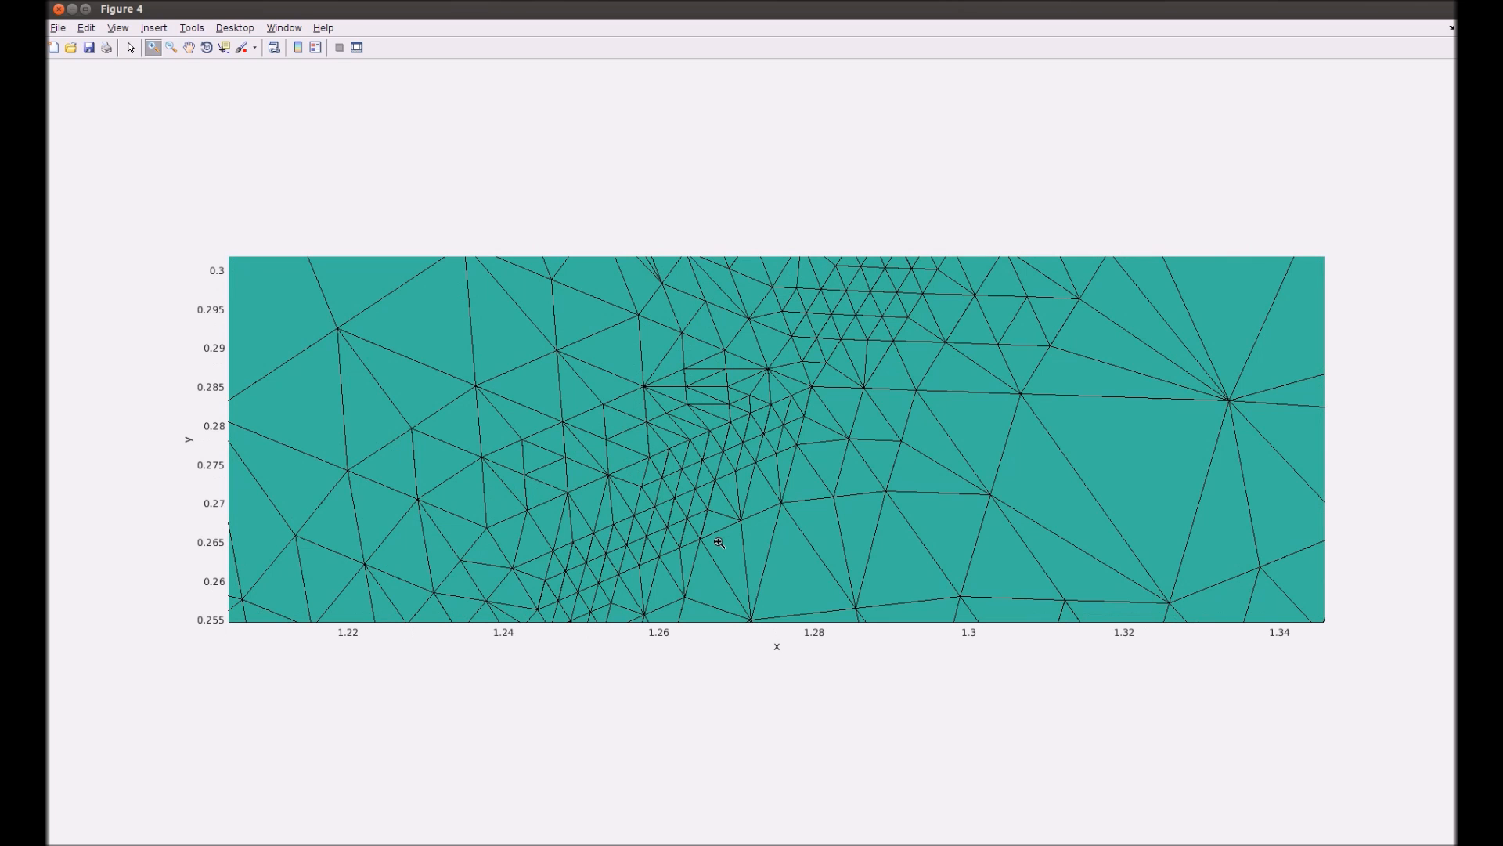
mouse_move(658, 496)
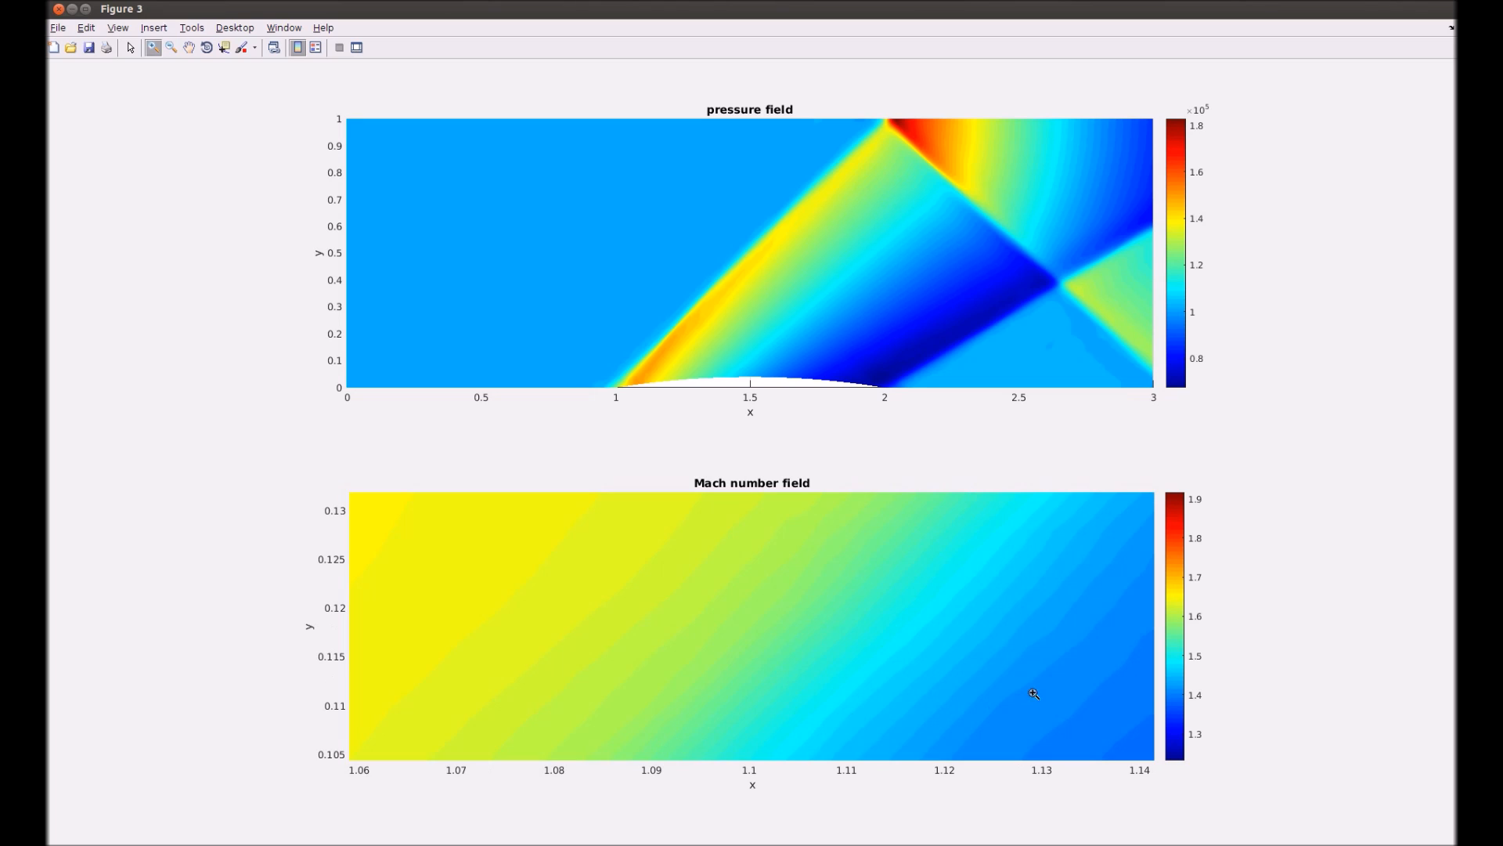
mouse_move(323, 5)
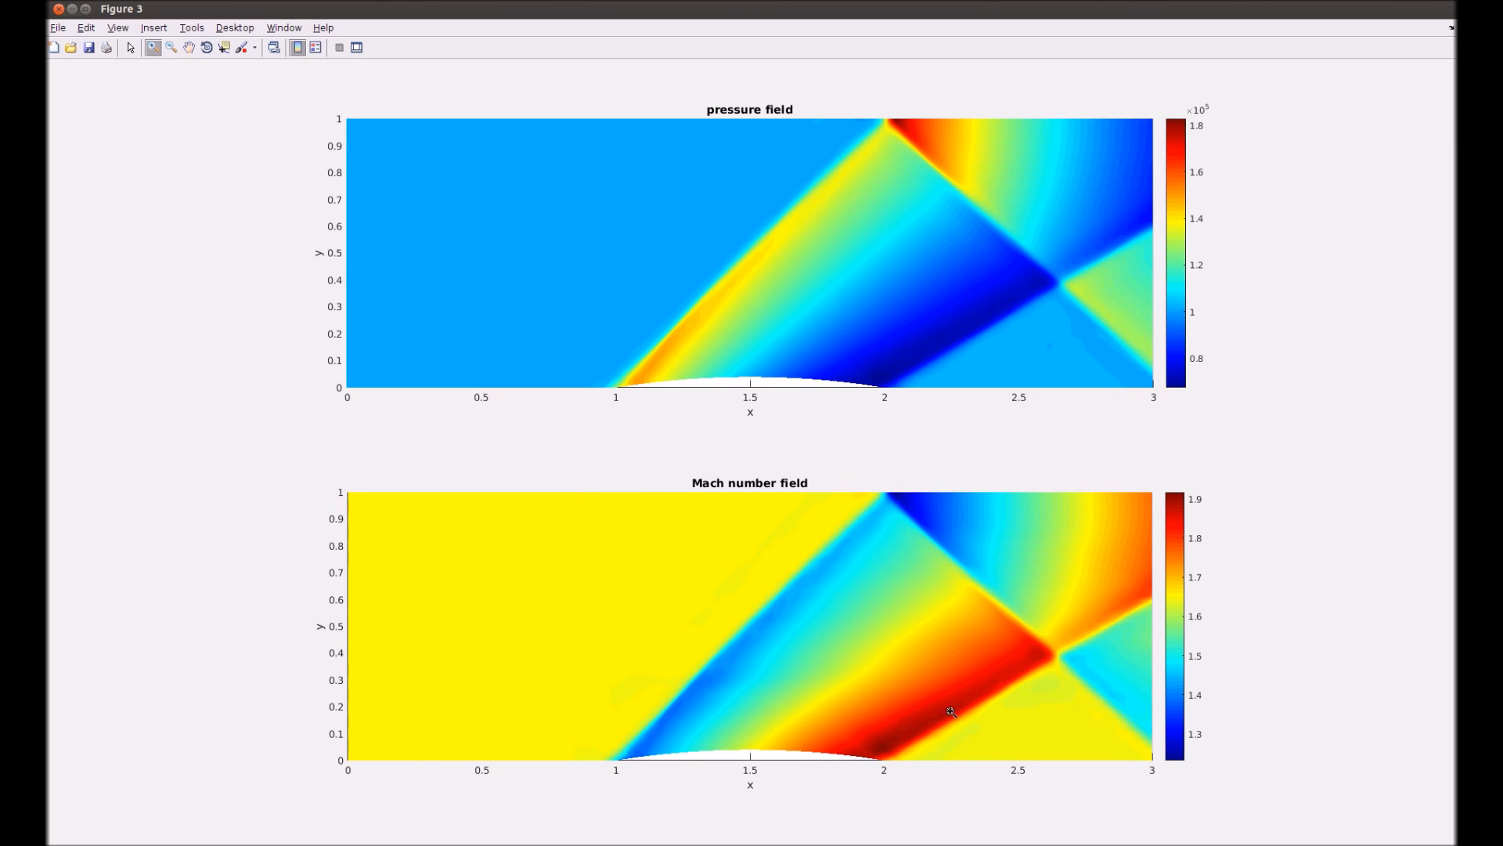
mouse_move(1045, 650)
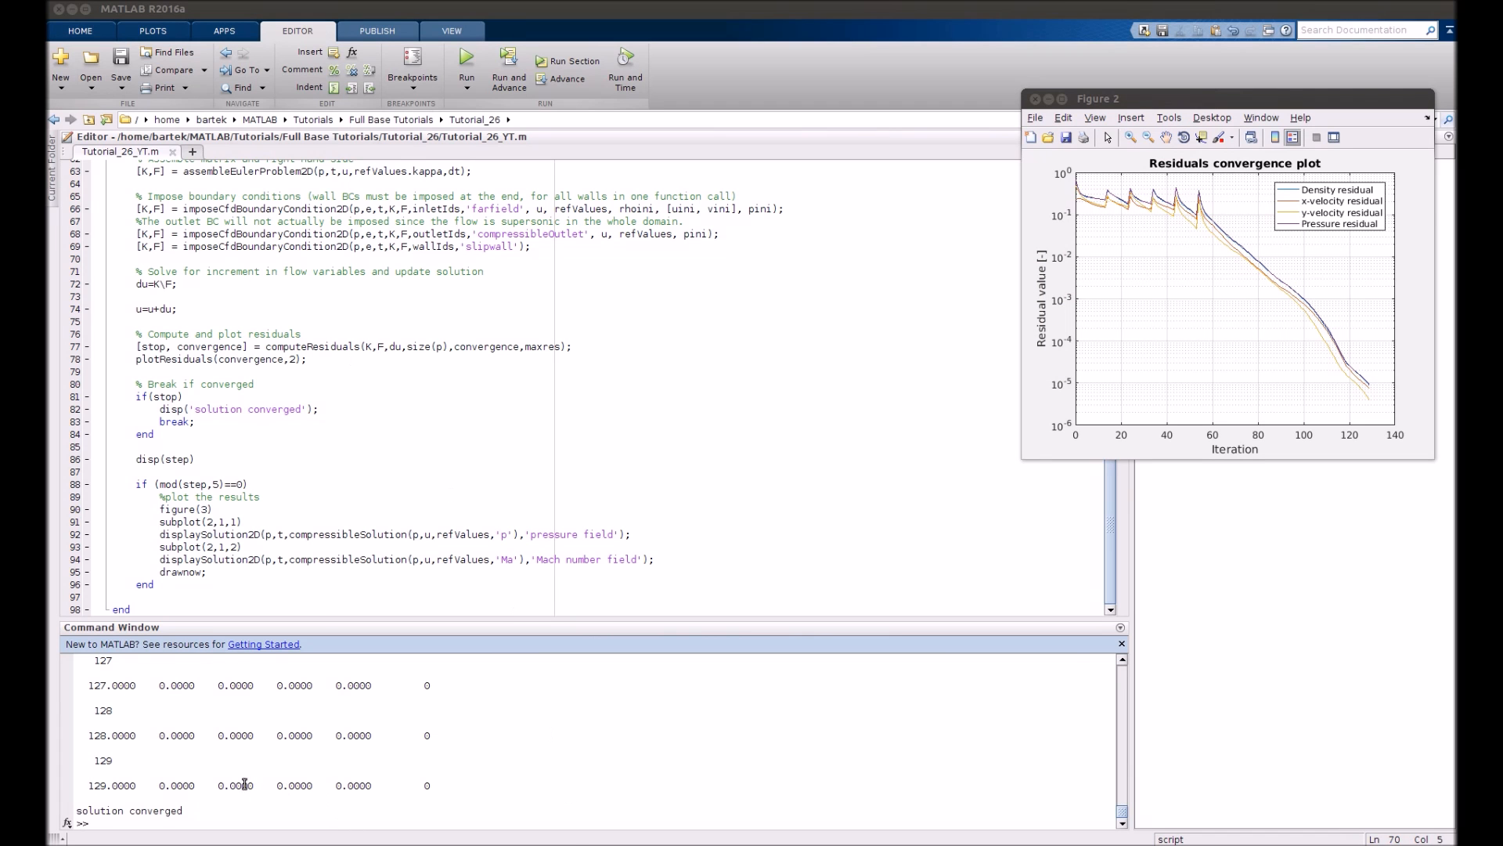
Return to the main window showing the final workspace variables (step 130, stop flag 1).
click(1035, 98)
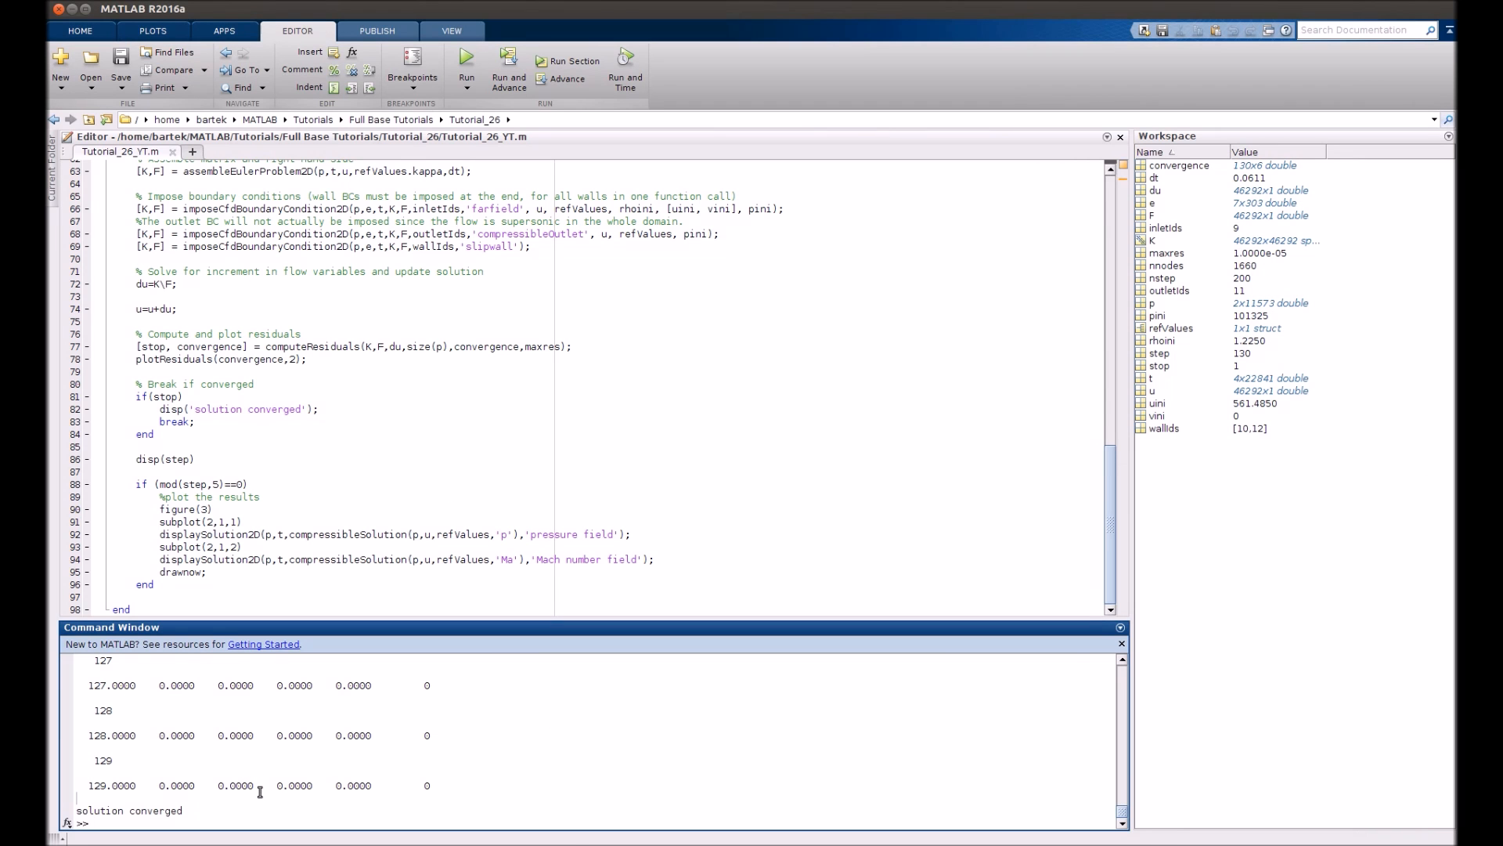